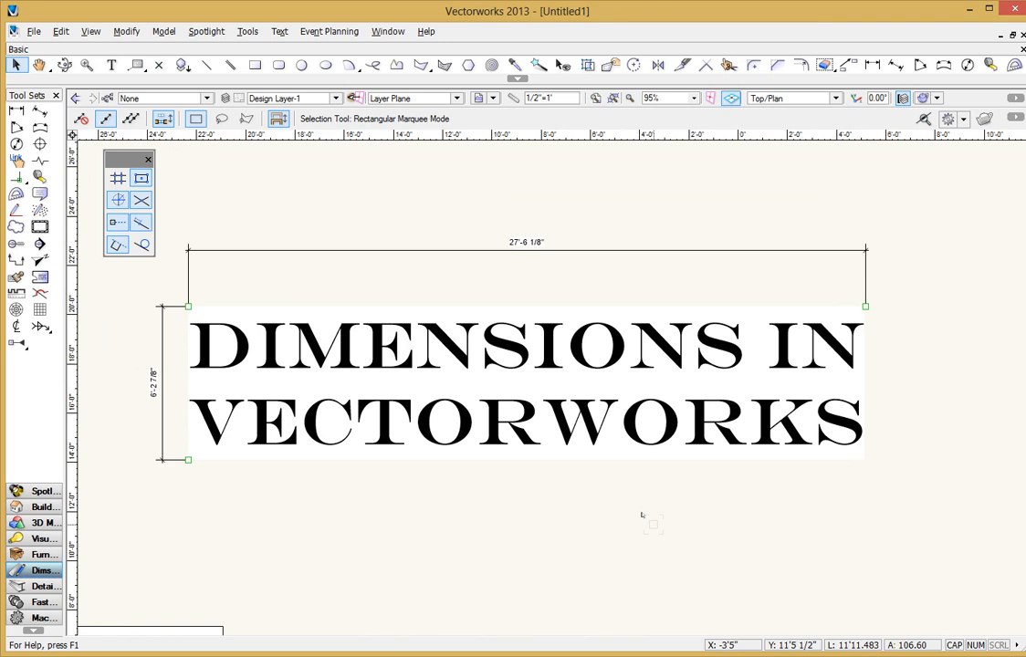
# - Review and confirm the object snapping settings, dismissing the snapping tip
pyautogui.click(527, 384)
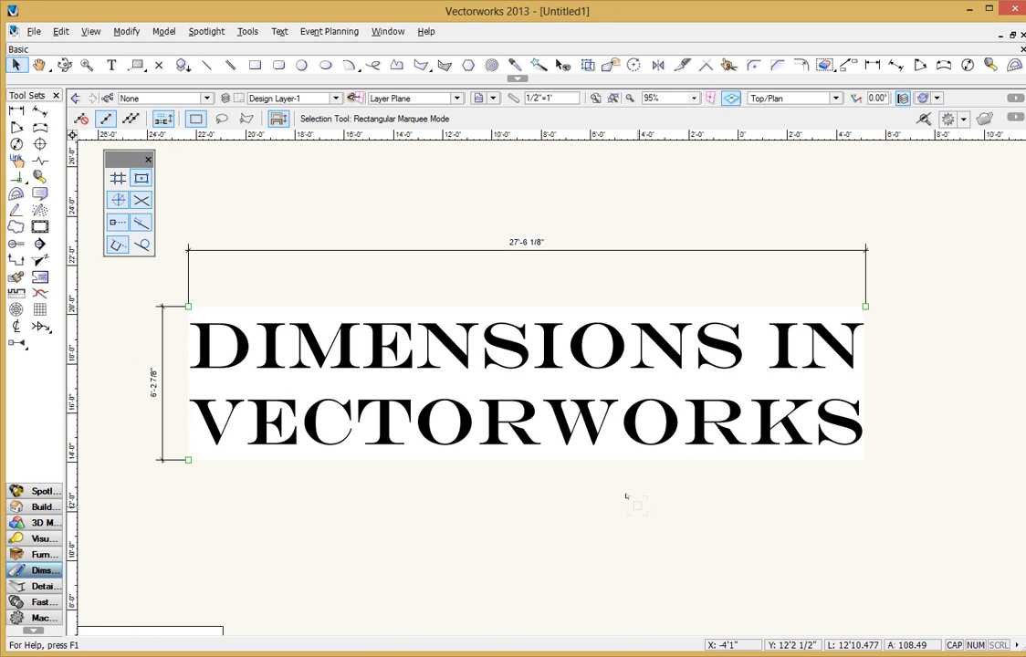
pyautogui.moveTo(642, 520)
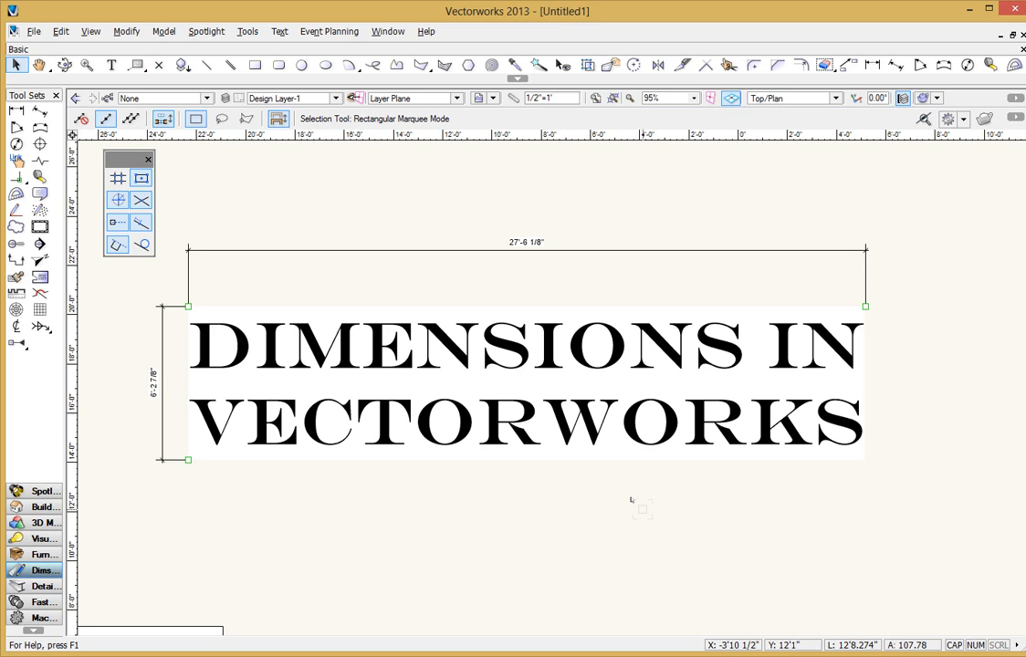
pyautogui.moveTo(622, 508)
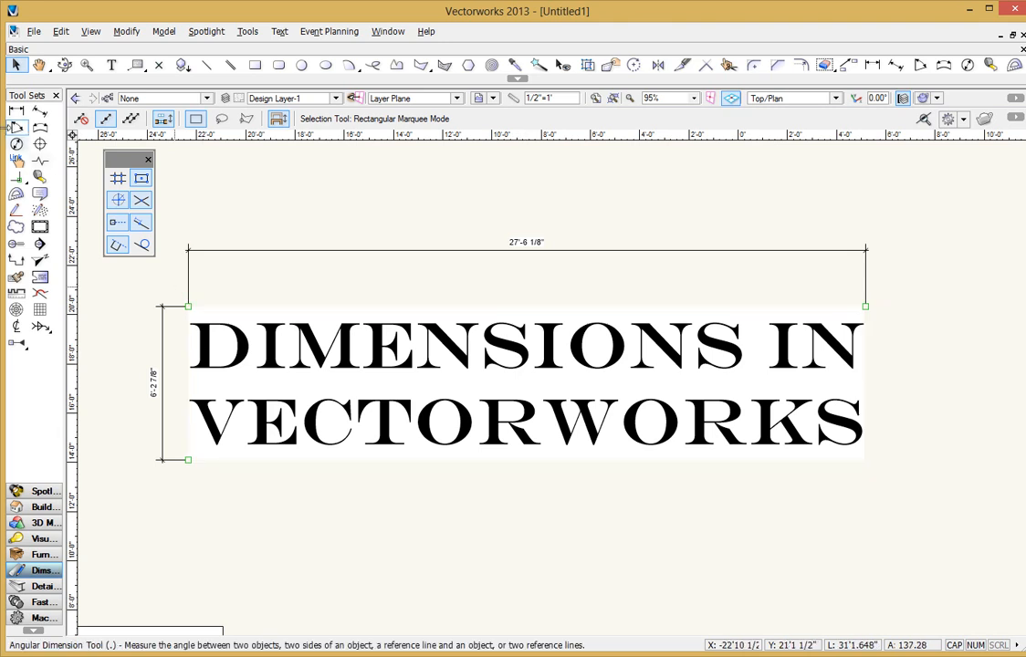
pyautogui.moveTo(13, 118)
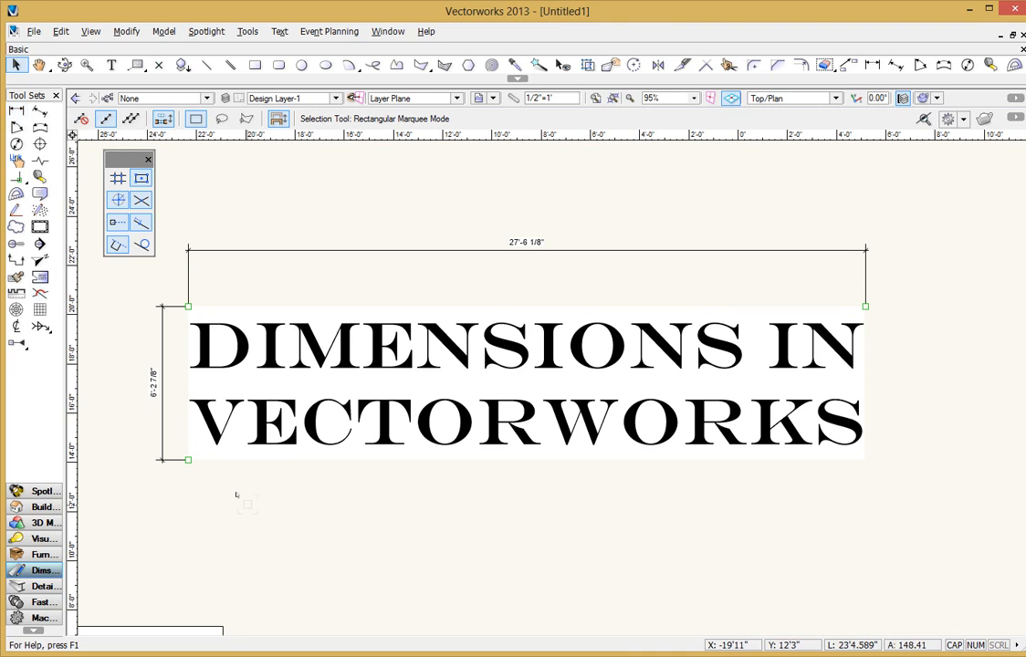
pyautogui.moveTo(987, 293)
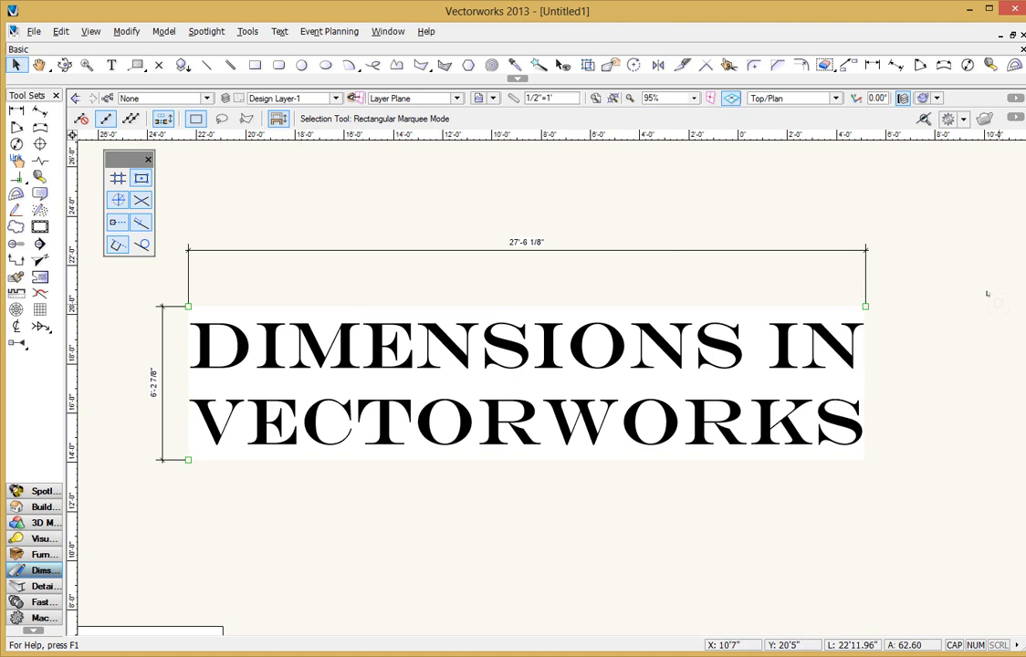
pyautogui.moveTo(164, 168)
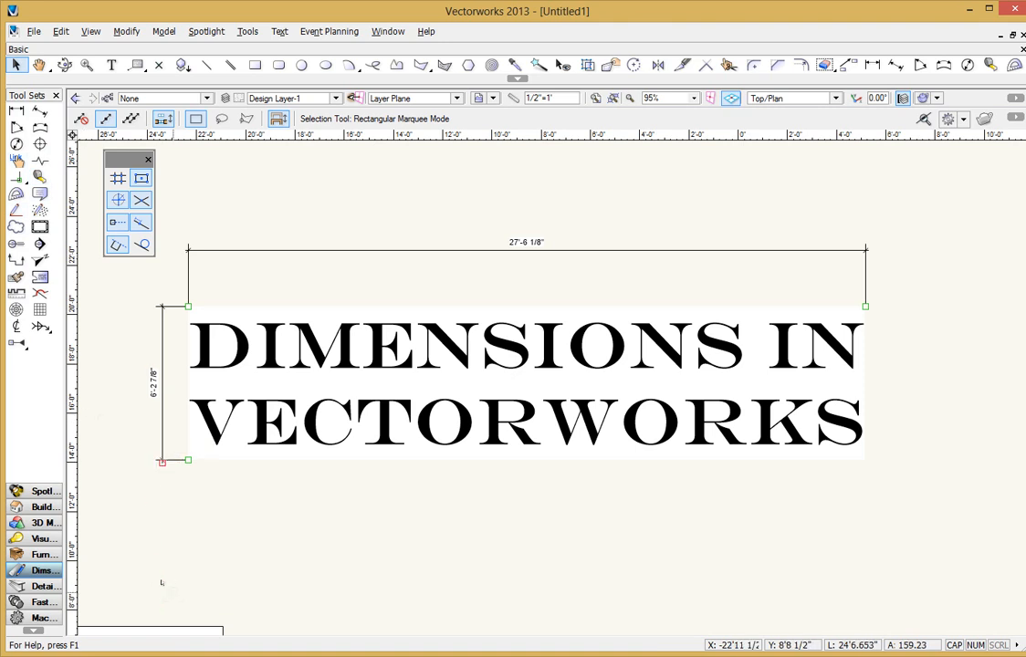
pyautogui.moveTo(464, 559)
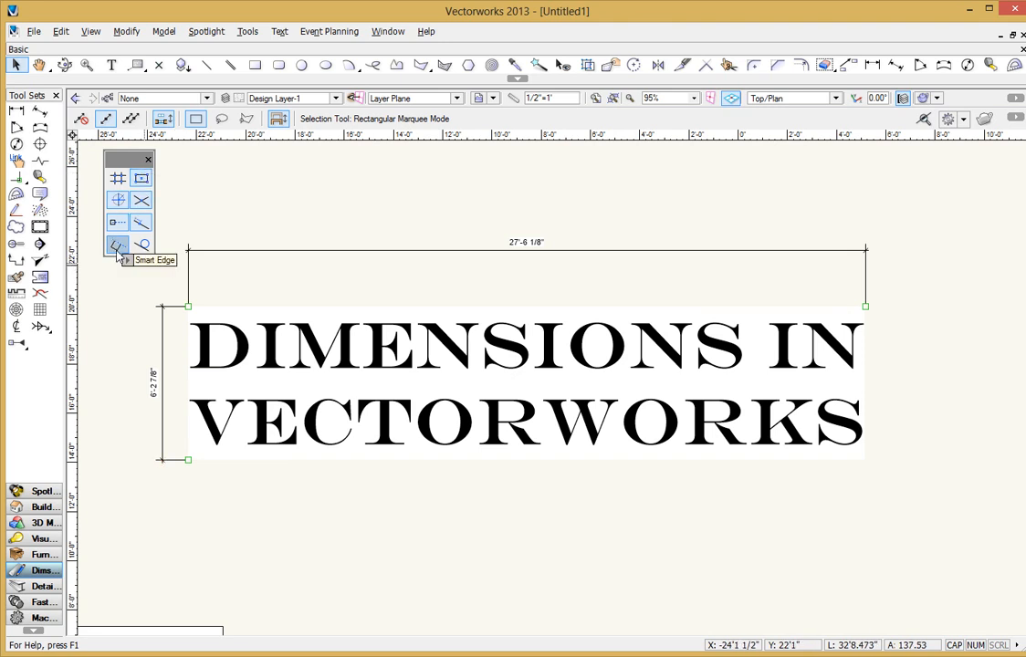
pyautogui.moveTo(141, 179)
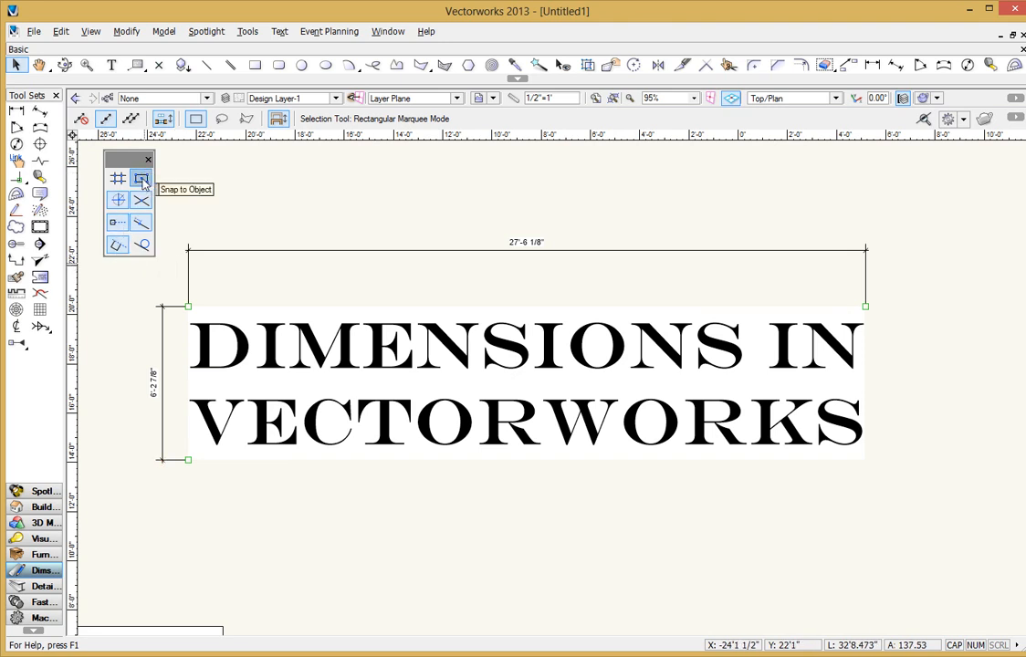
pyautogui.click(141, 178)
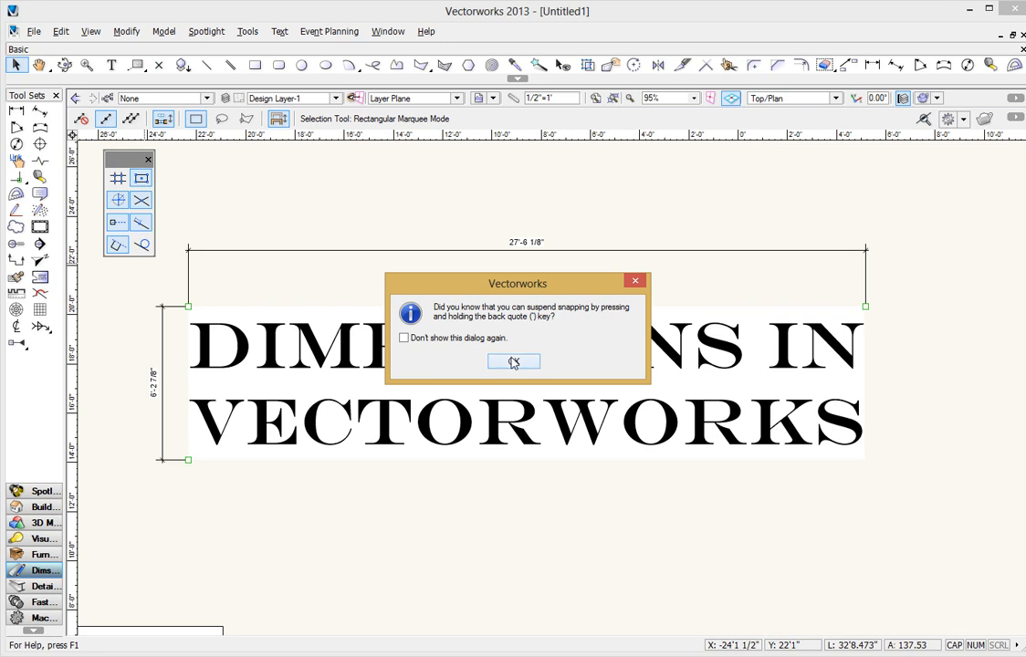
pyautogui.click(513, 362)
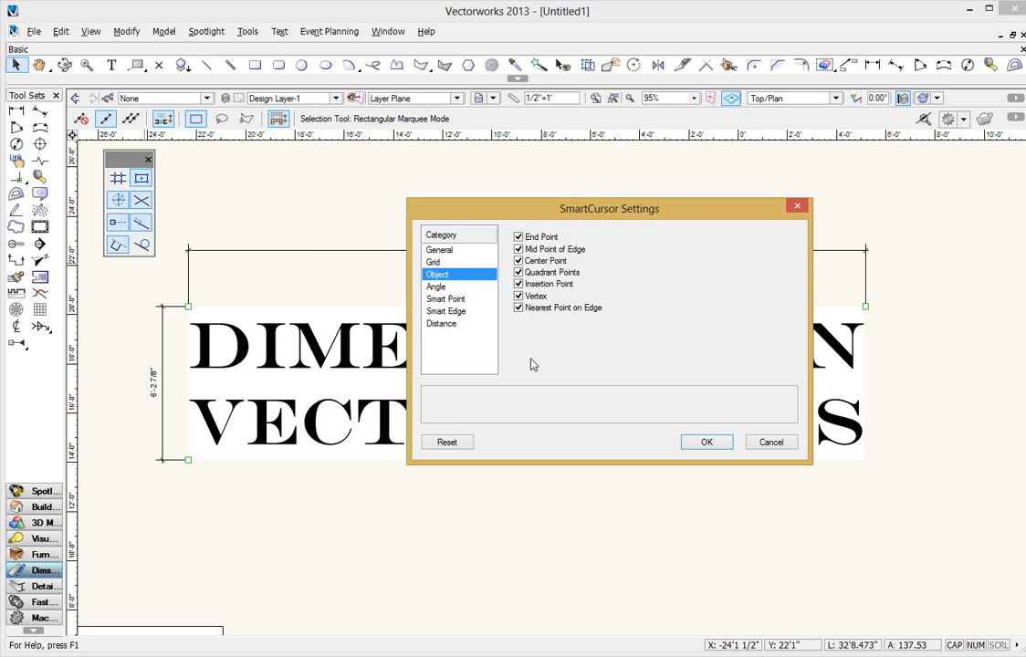
pyautogui.moveTo(693, 427)
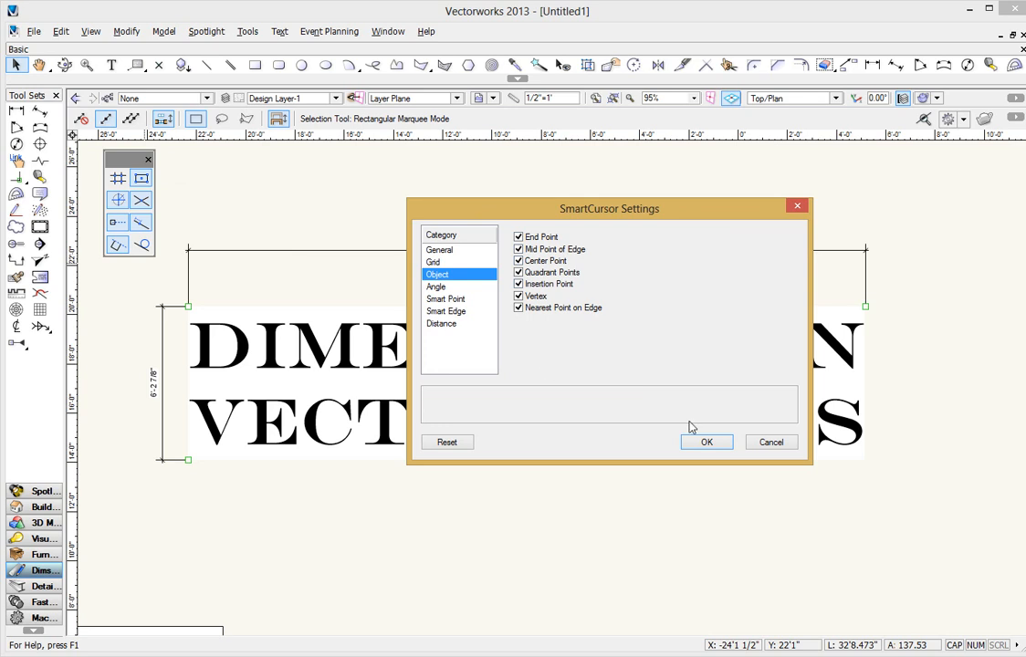
pyautogui.moveTo(740, 413)
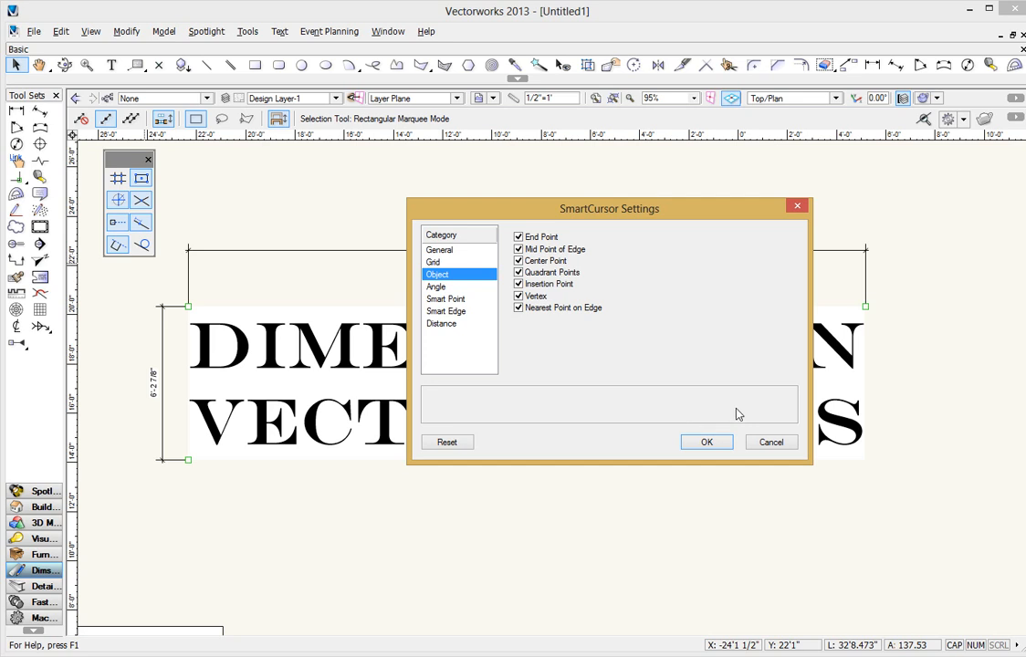
pyautogui.click(707, 442)
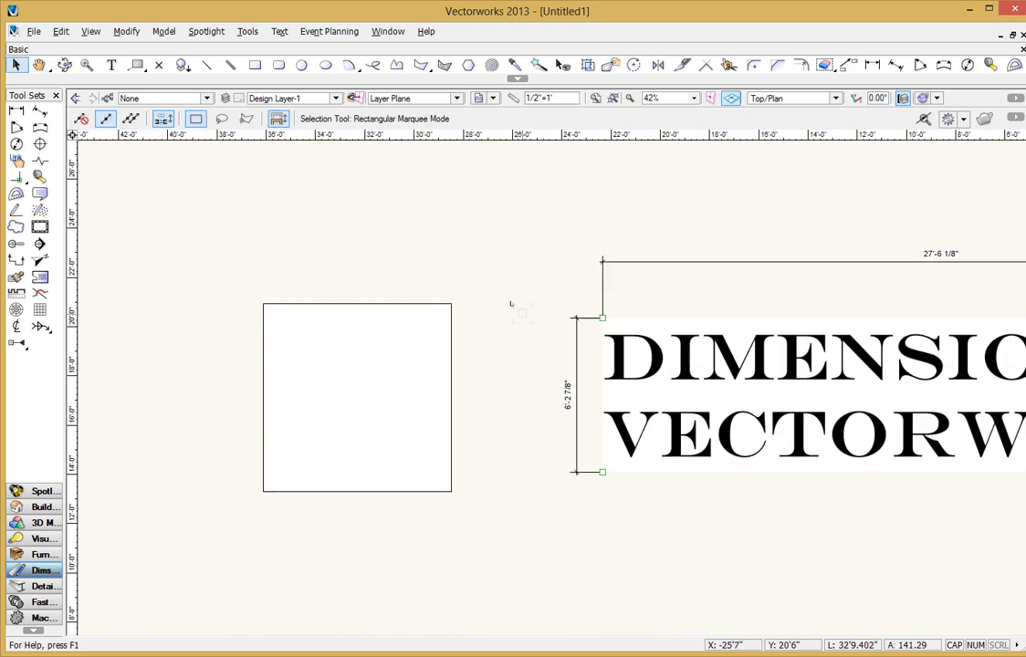
pyautogui.moveTo(294, 227)
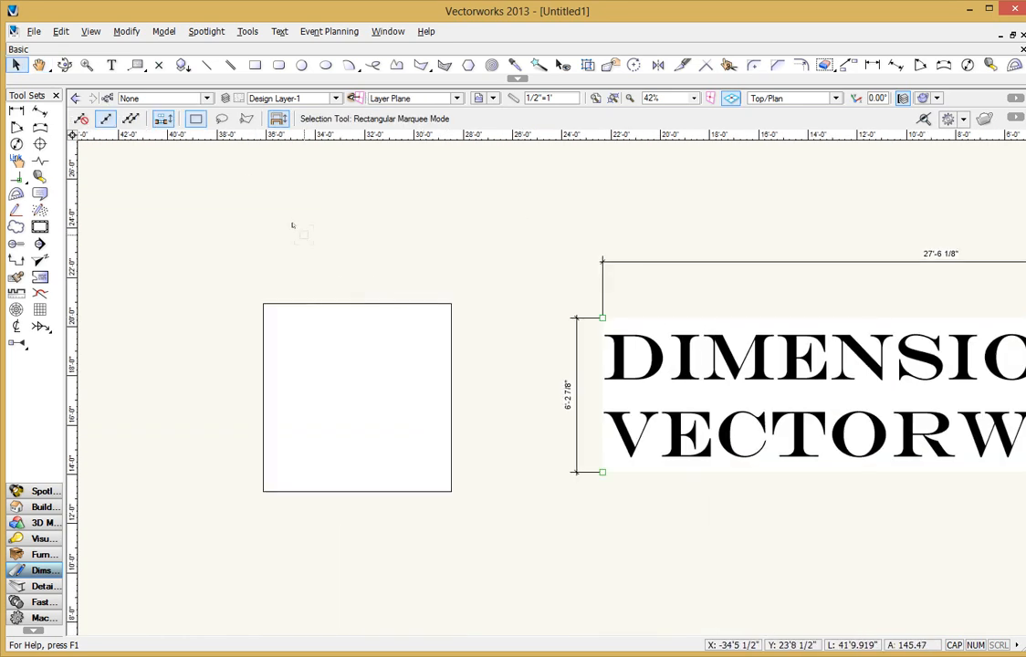
# - Zoom out and pan until the empty square sits beside the title
pyautogui.click(872, 64)
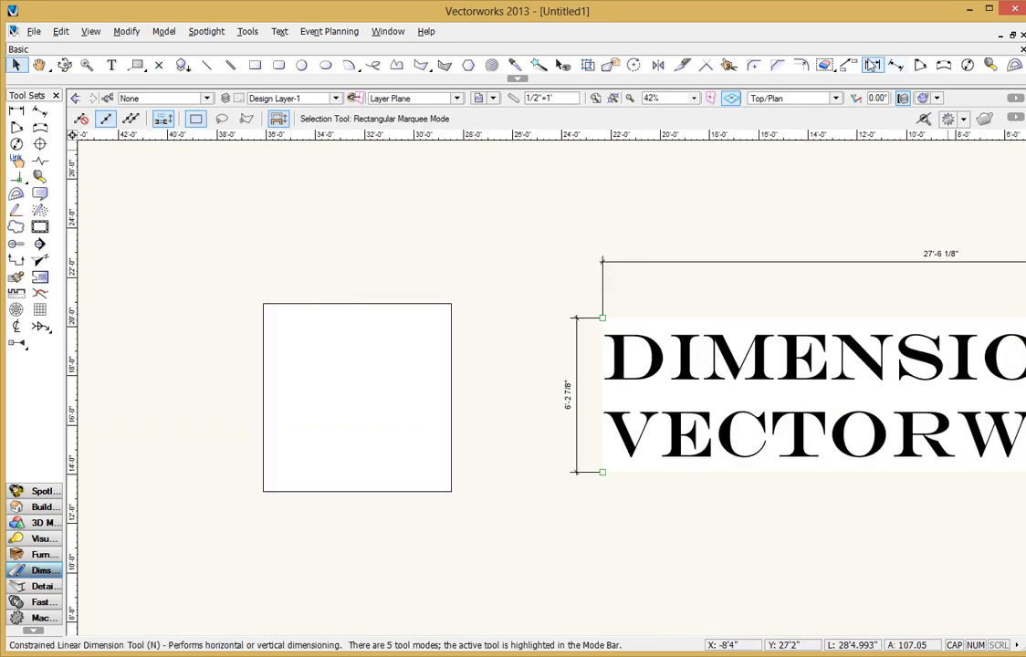
pyautogui.moveTo(873, 64)
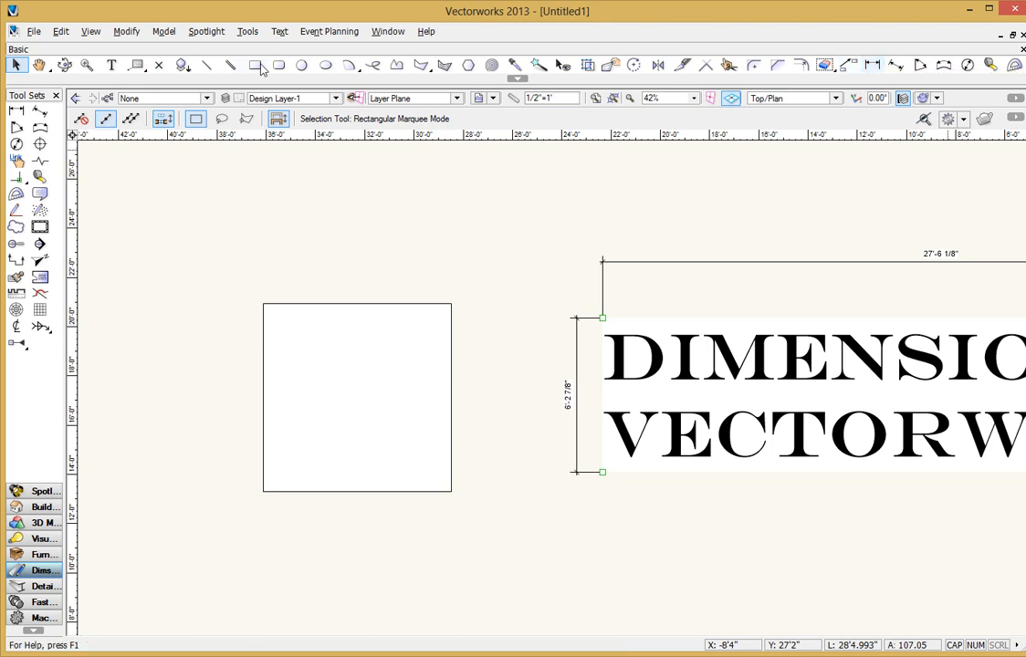
pyautogui.moveTo(865, 50)
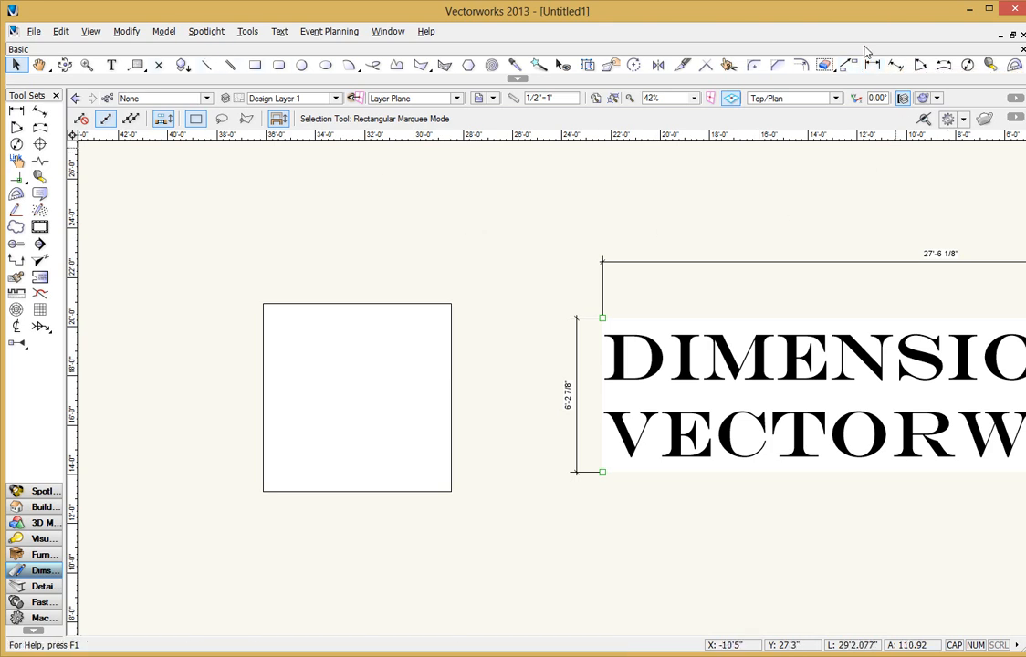
pyautogui.moveTo(859, 121)
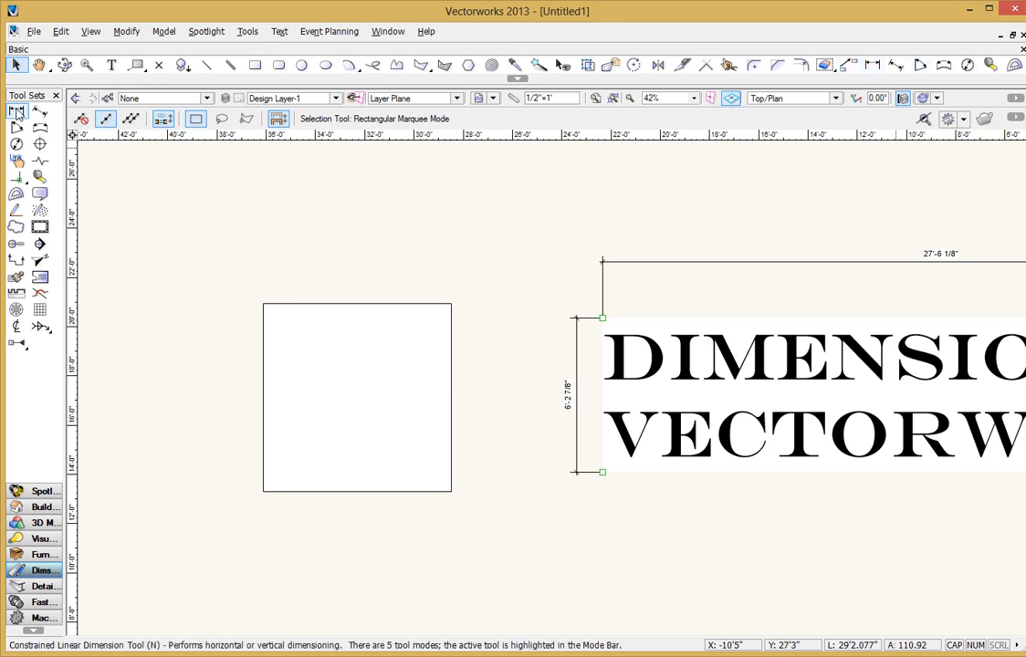
pyautogui.click(40, 115)
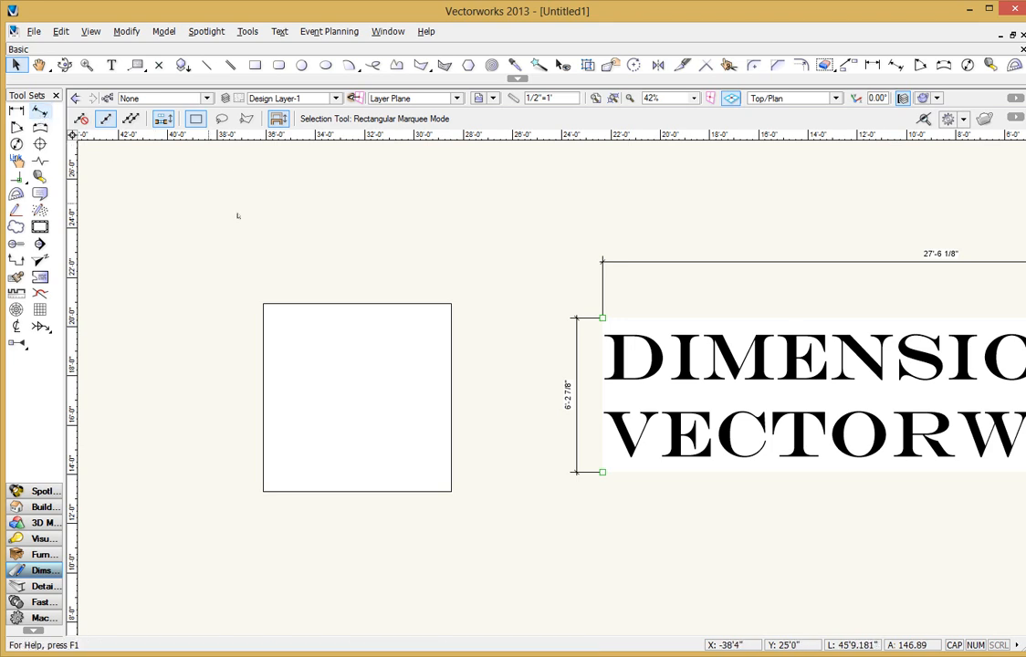
pyautogui.moveTo(285, 263)
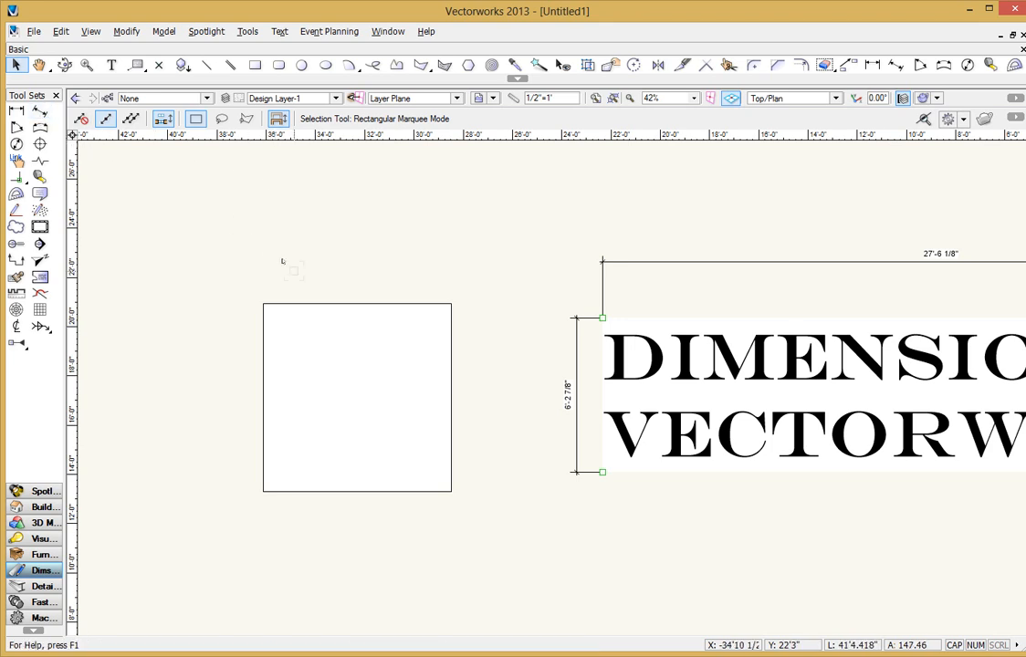
pyautogui.moveTo(213, 230)
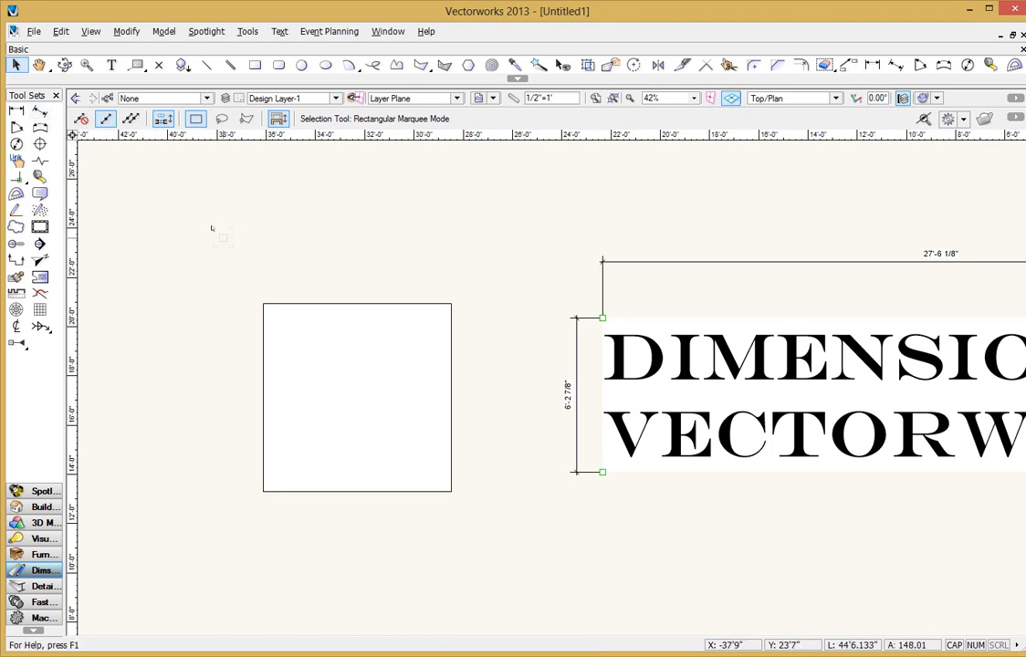
pyautogui.click(212, 65)
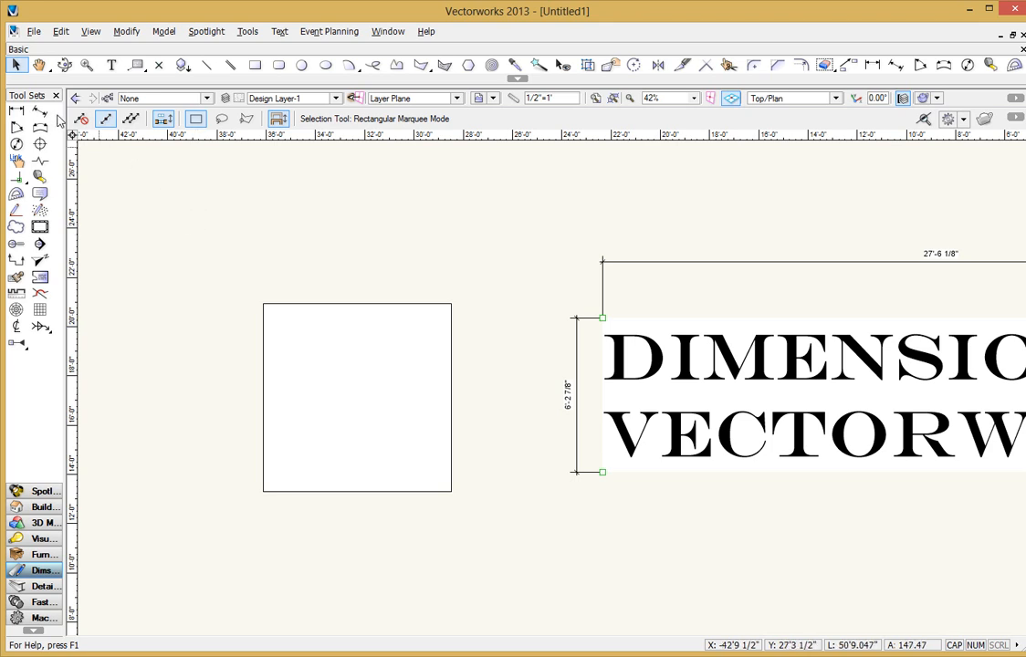
pyautogui.moveTo(42, 119)
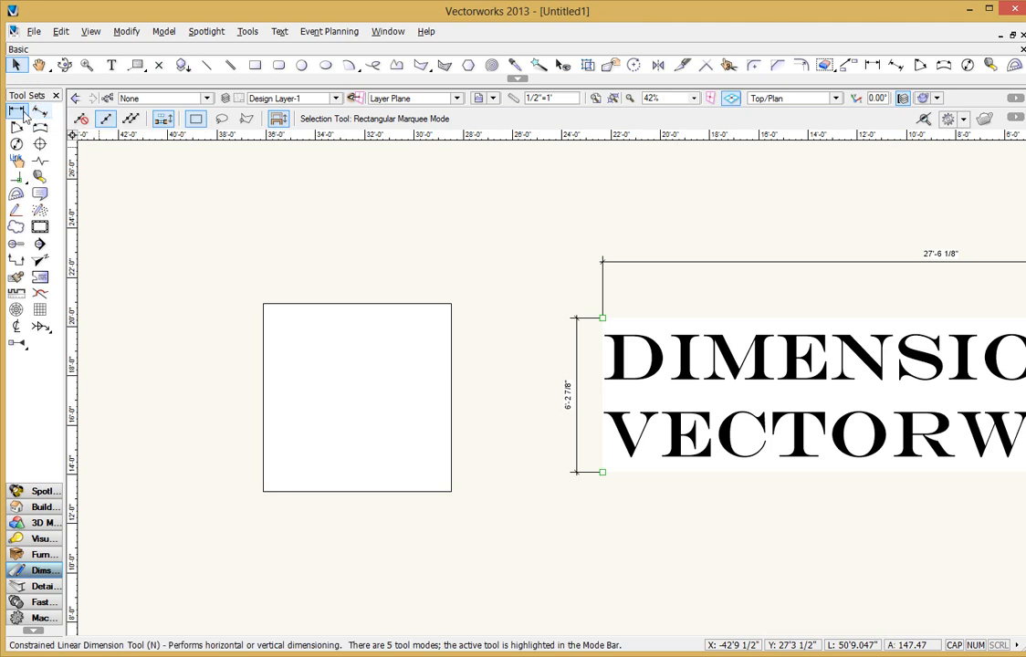
pyautogui.moveTo(28, 119)
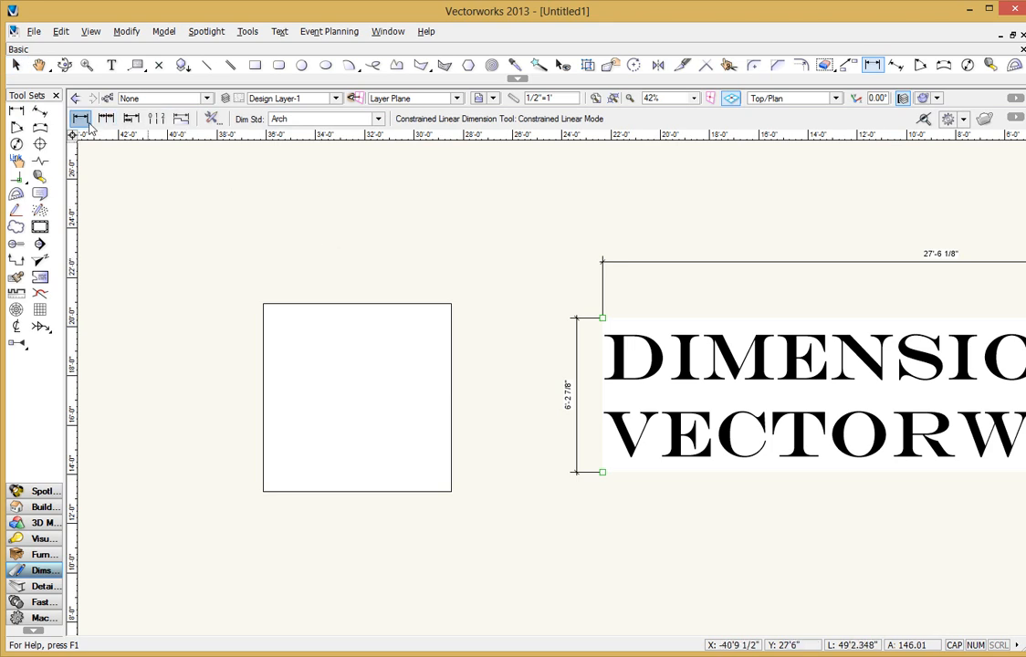
pyautogui.moveTo(81, 119)
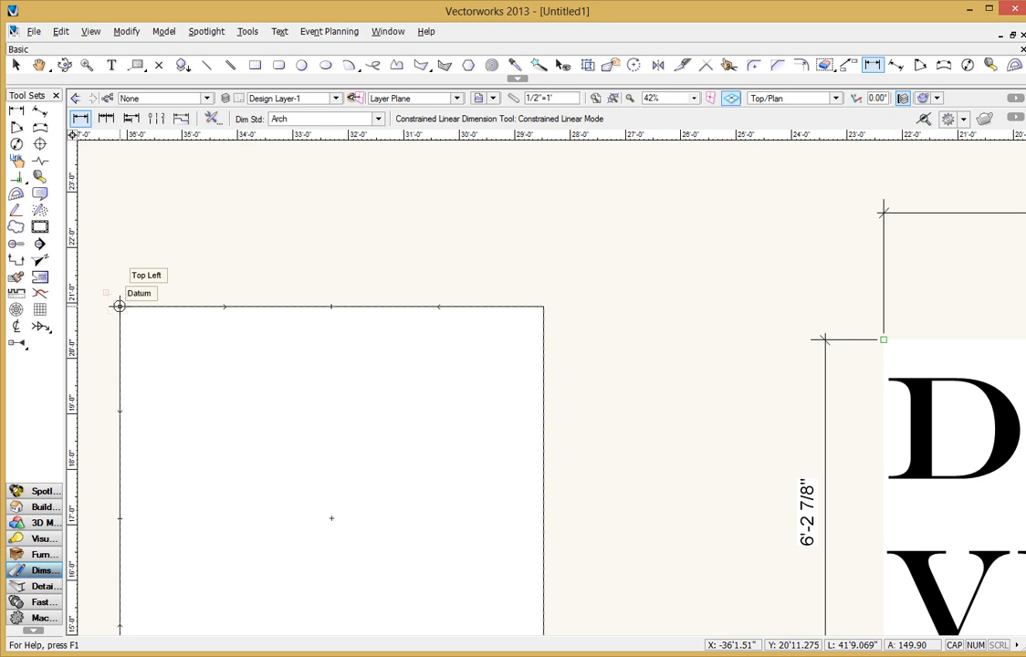
# - Start a constrained linear dimension at the square's top-left corner
pyautogui.moveTo(119, 306); pyautogui.dragTo(307, 233)
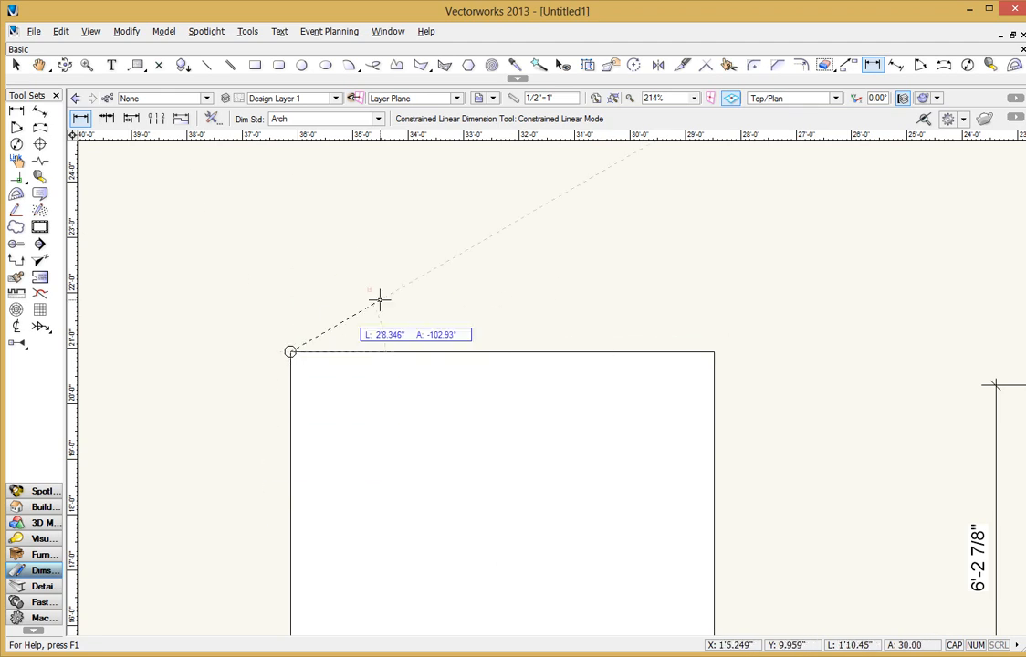
pyautogui.moveTo(496, 297)
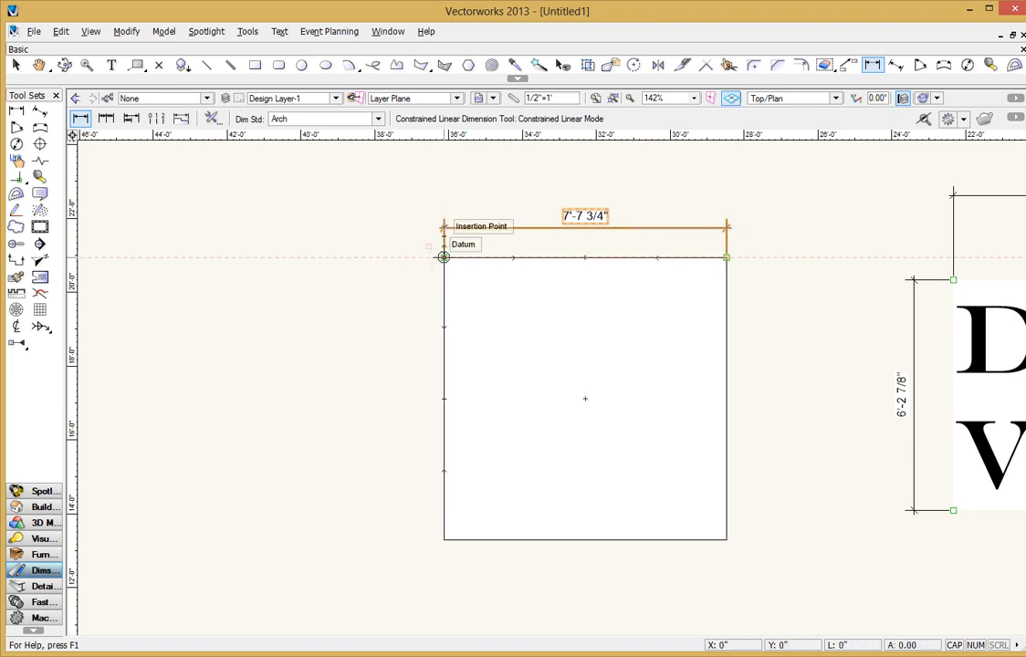
pyautogui.moveTo(441, 263)
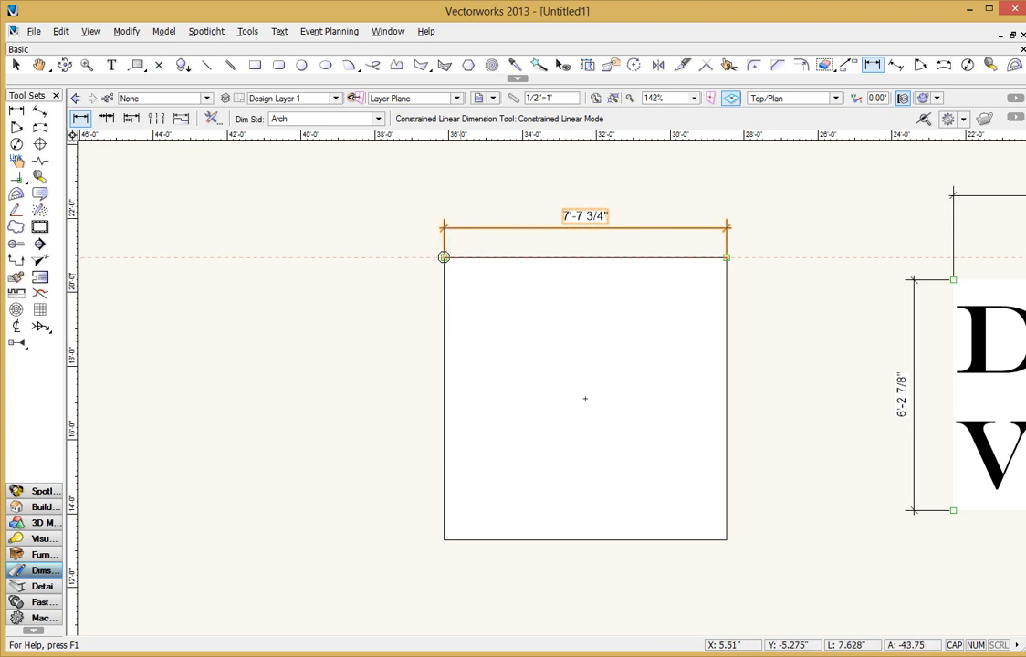
pyautogui.moveTo(443, 258)
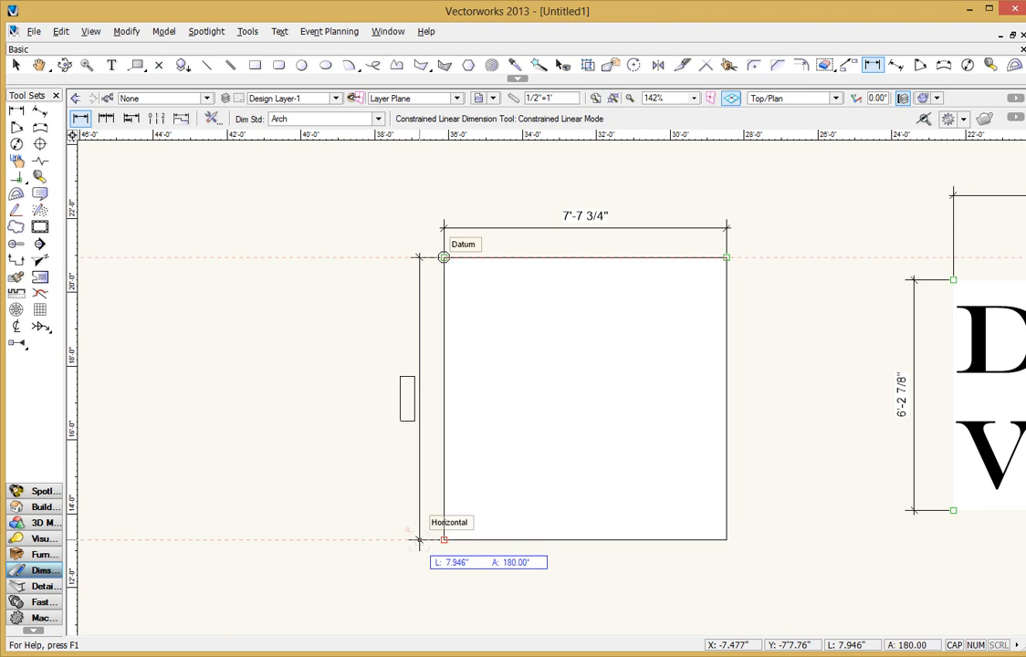
# - Place the 7'-7 3/4" vertical dimension to the left of the square
pyautogui.click(415, 539)
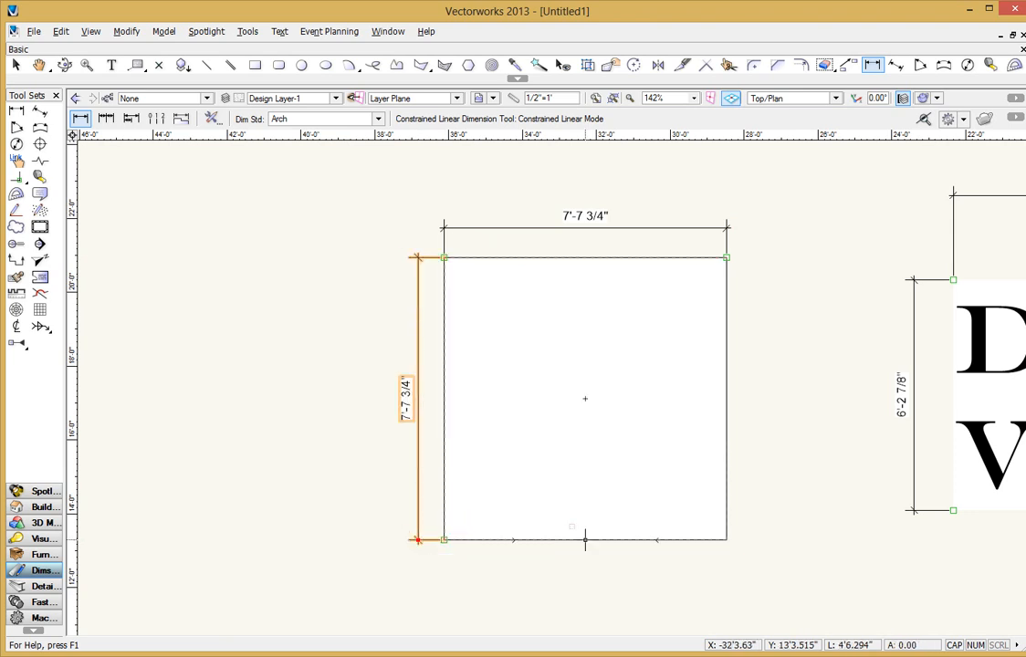
pyautogui.moveTo(584, 541)
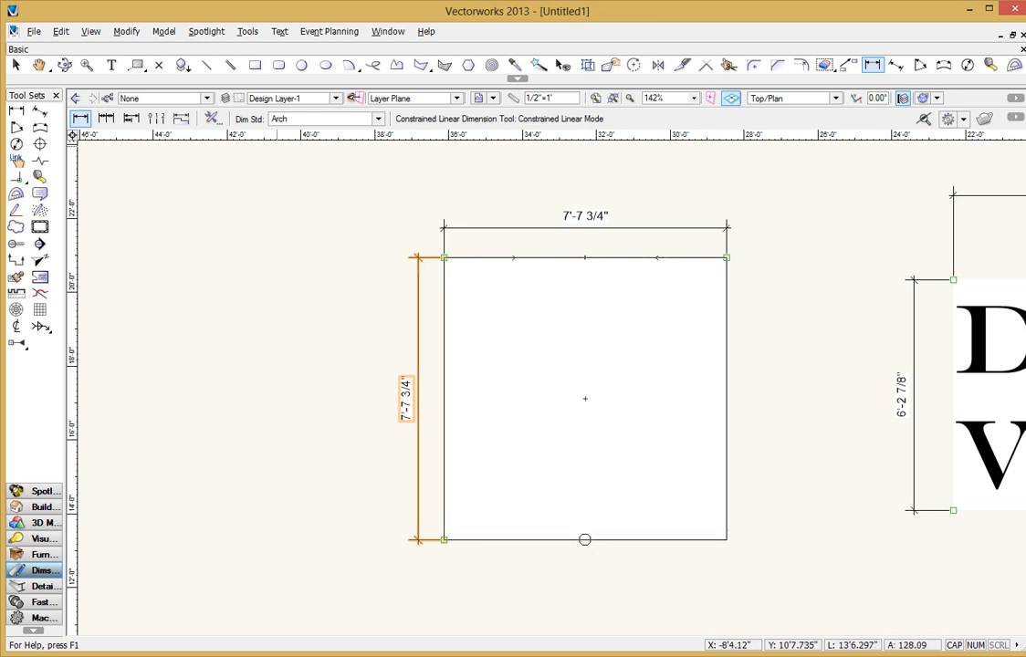
# - Set the top dimension's Text Off to 0, toggle Flip Text, then deselect
pyautogui.click(16, 67)
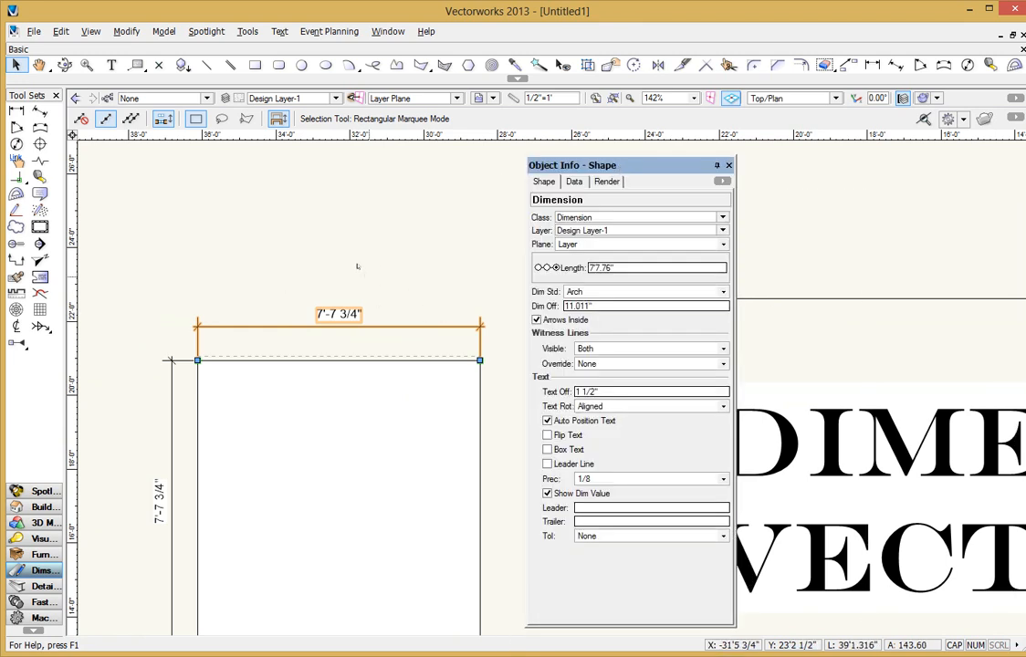
pyautogui.moveTo(367, 272)
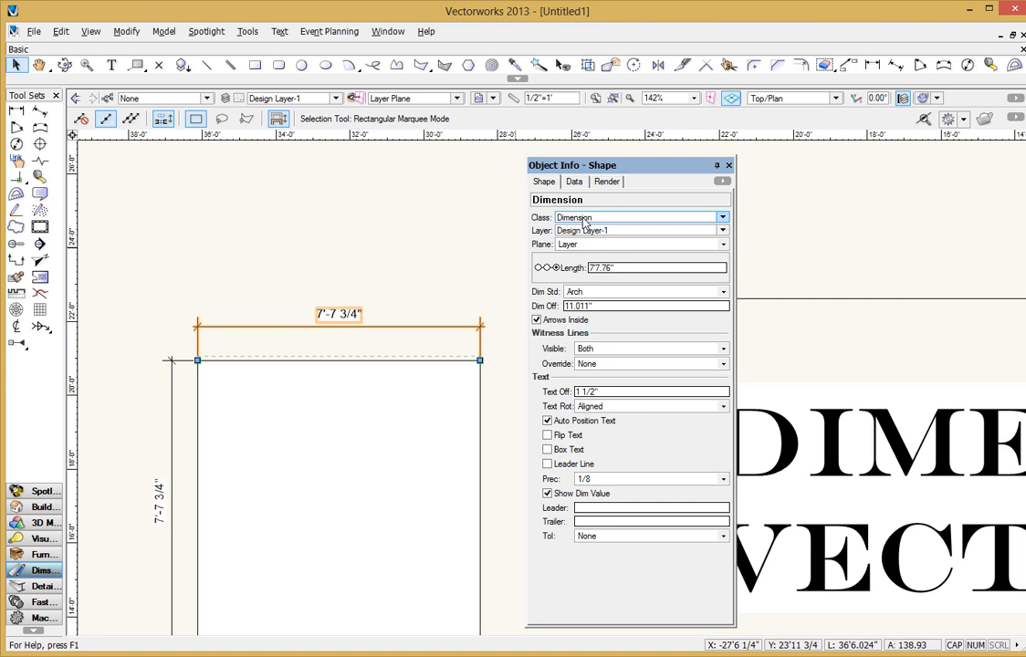
pyautogui.moveTo(593, 231)
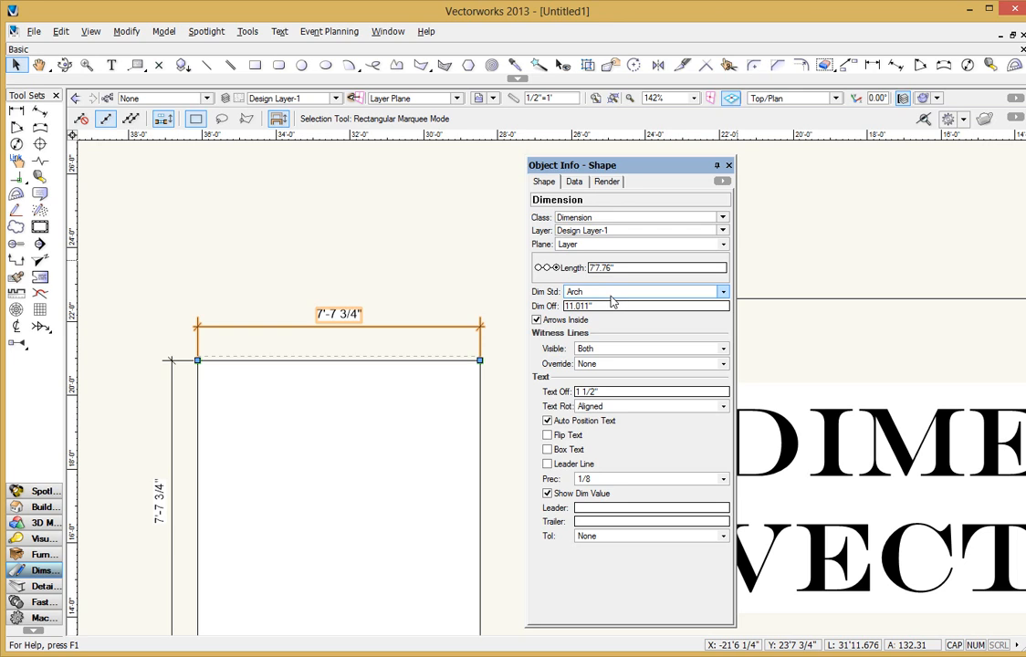
pyautogui.moveTo(600, 283)
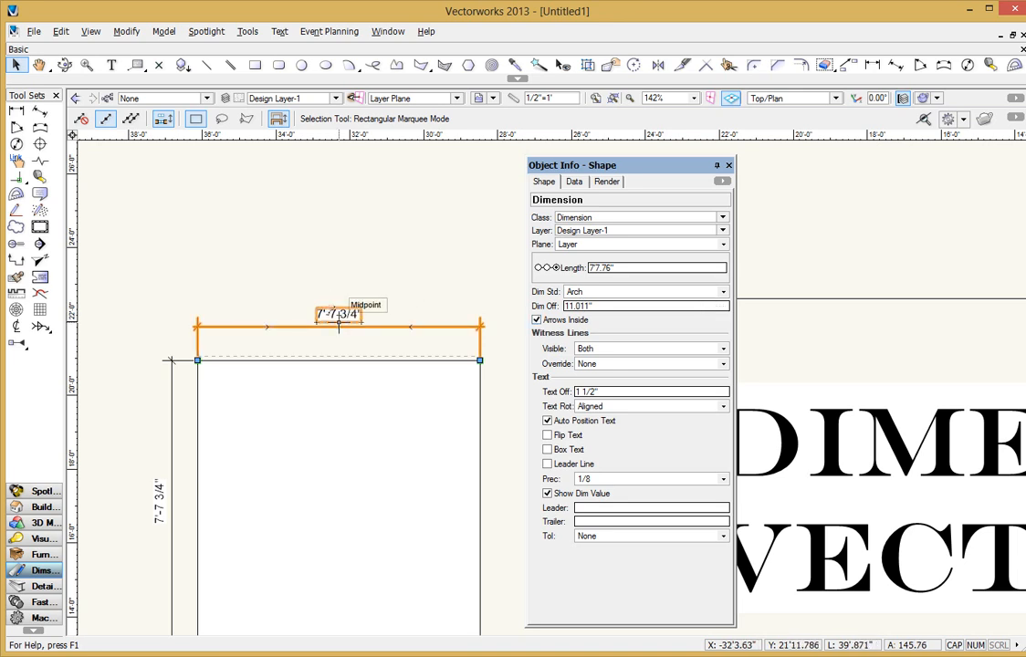
pyautogui.moveTo(581, 333)
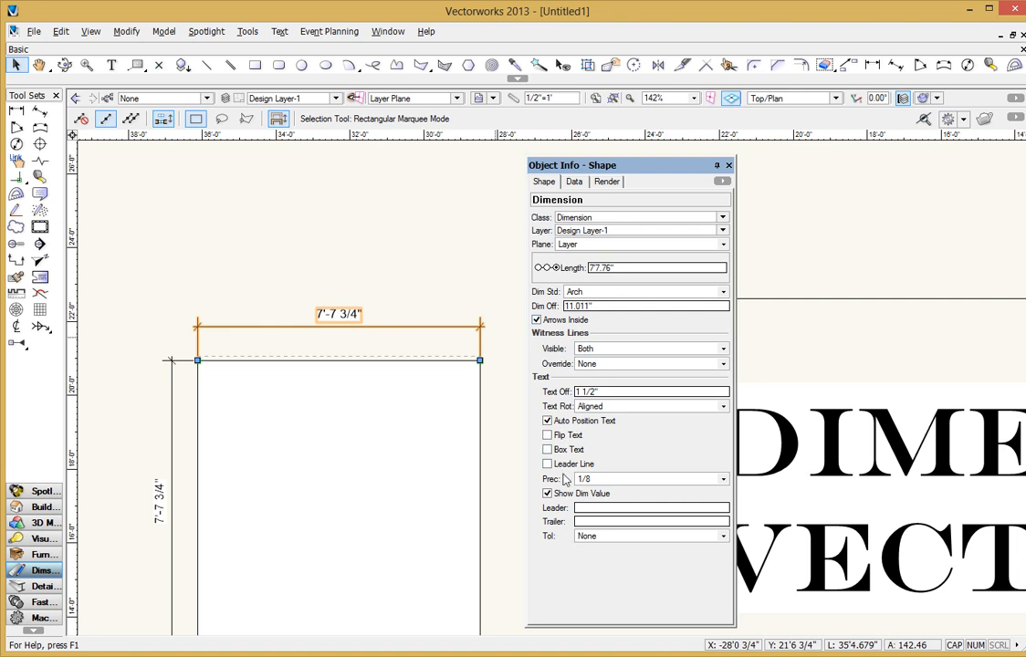
pyautogui.moveTo(429, 359)
pyautogui.write('0')
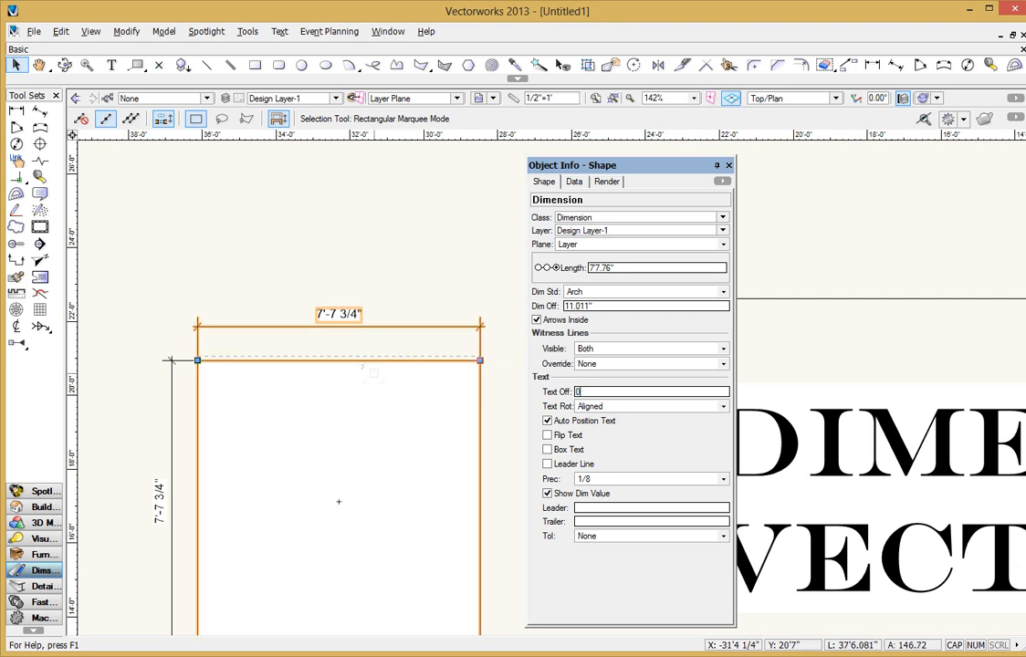
pyautogui.click(548, 435)
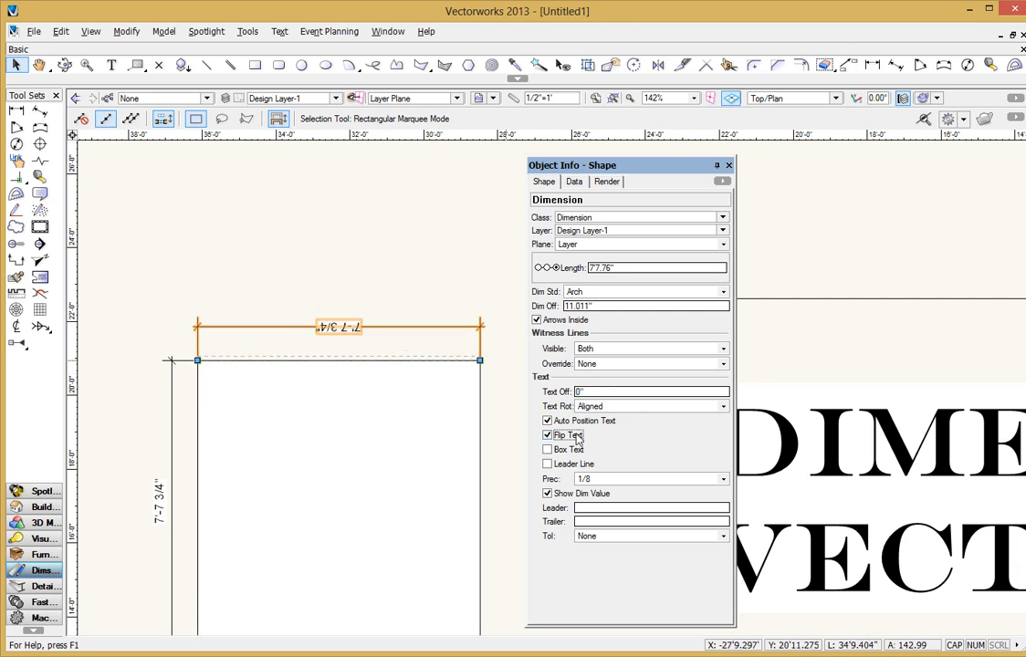
pyautogui.click(548, 434)
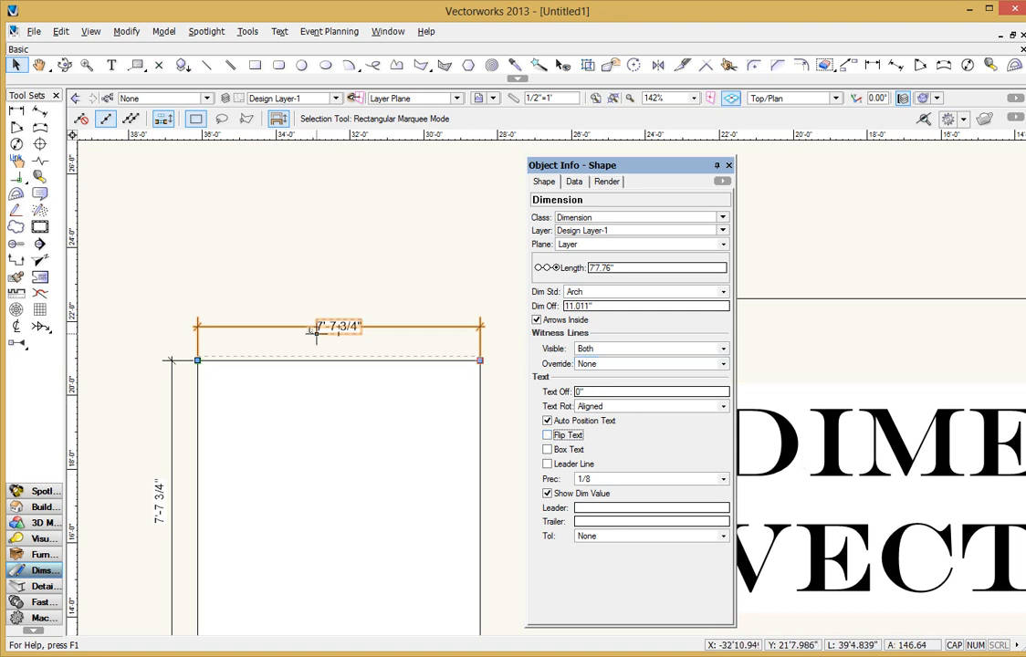
pyautogui.click(401, 268)
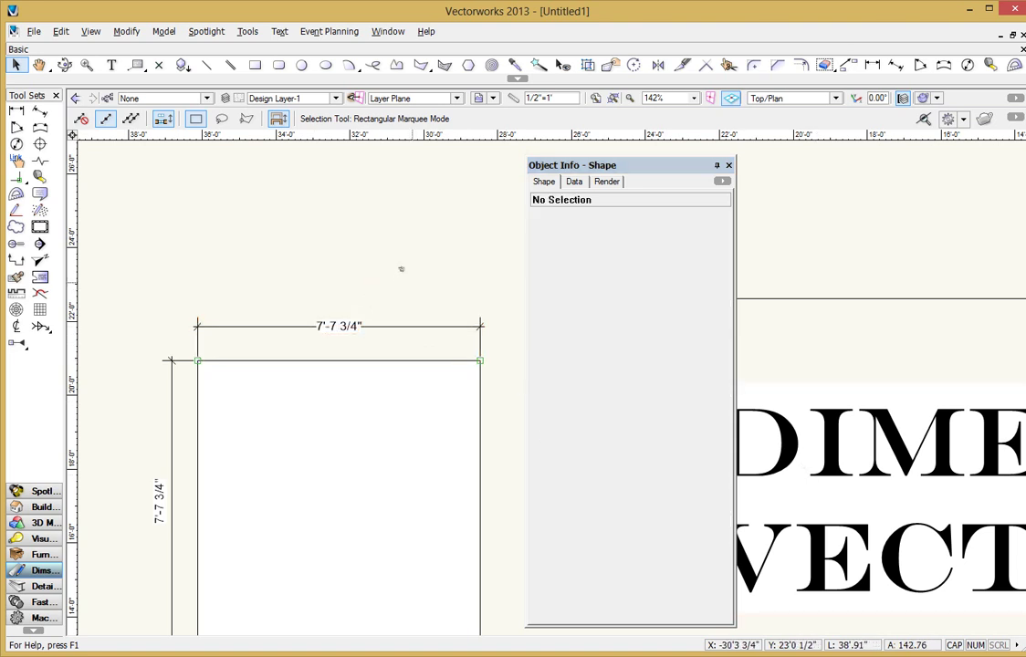
# - Select the square's top dimension to show its Object Info settings
pyautogui.click(337, 326)
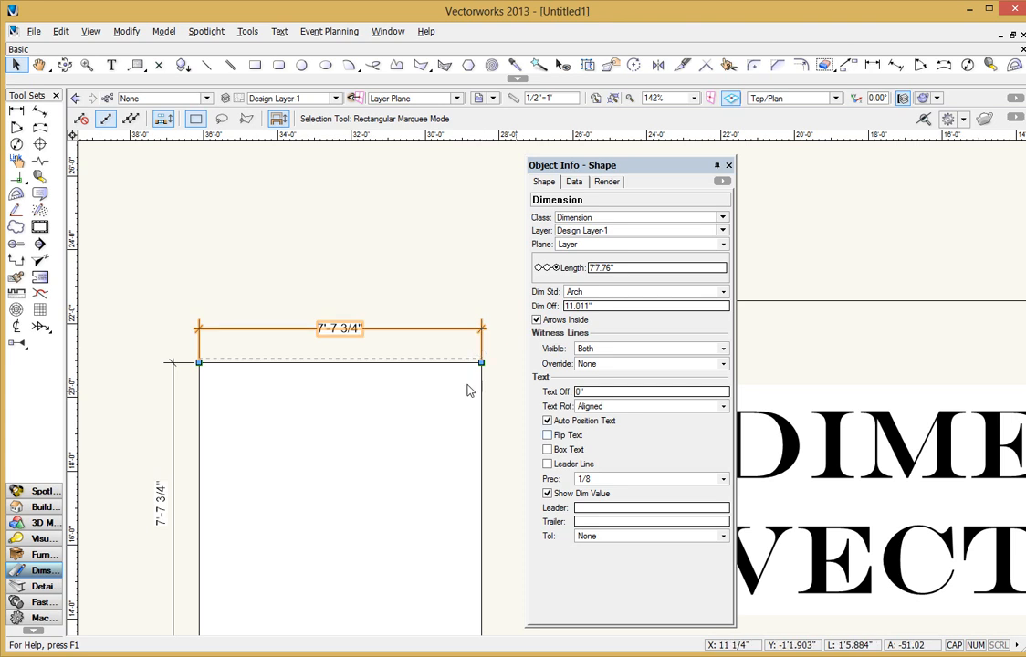
pyautogui.click(722, 478)
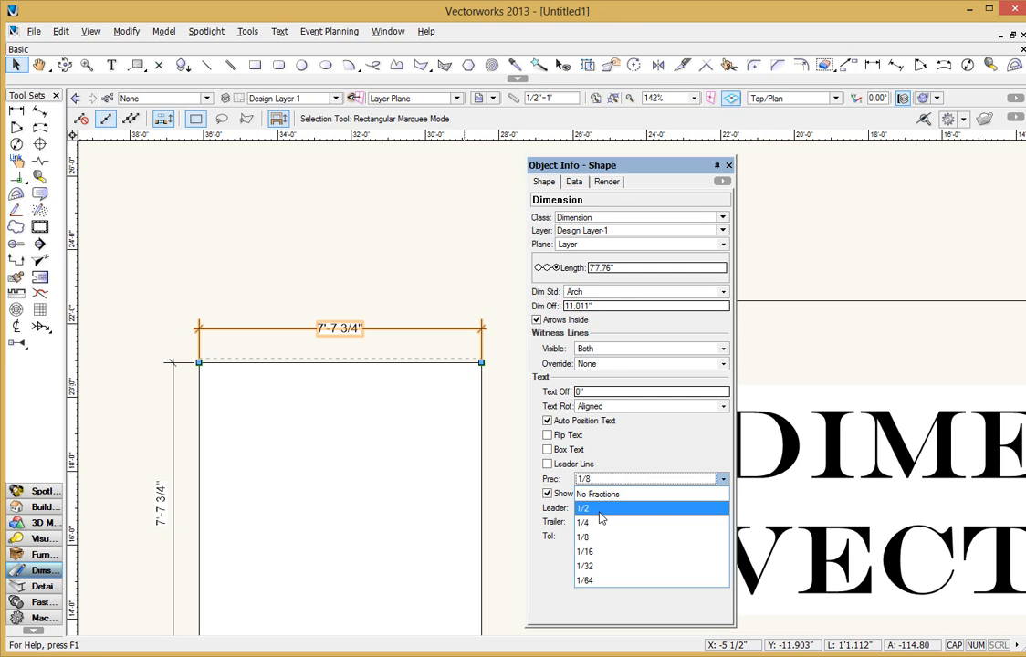
pyautogui.click(583, 507)
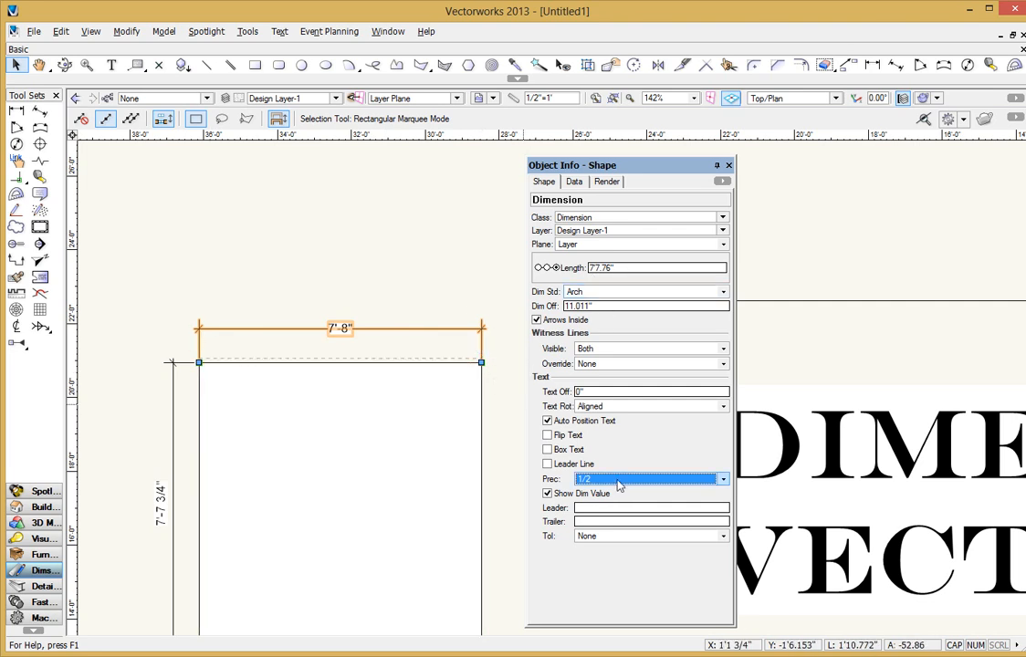
pyautogui.click(722, 479)
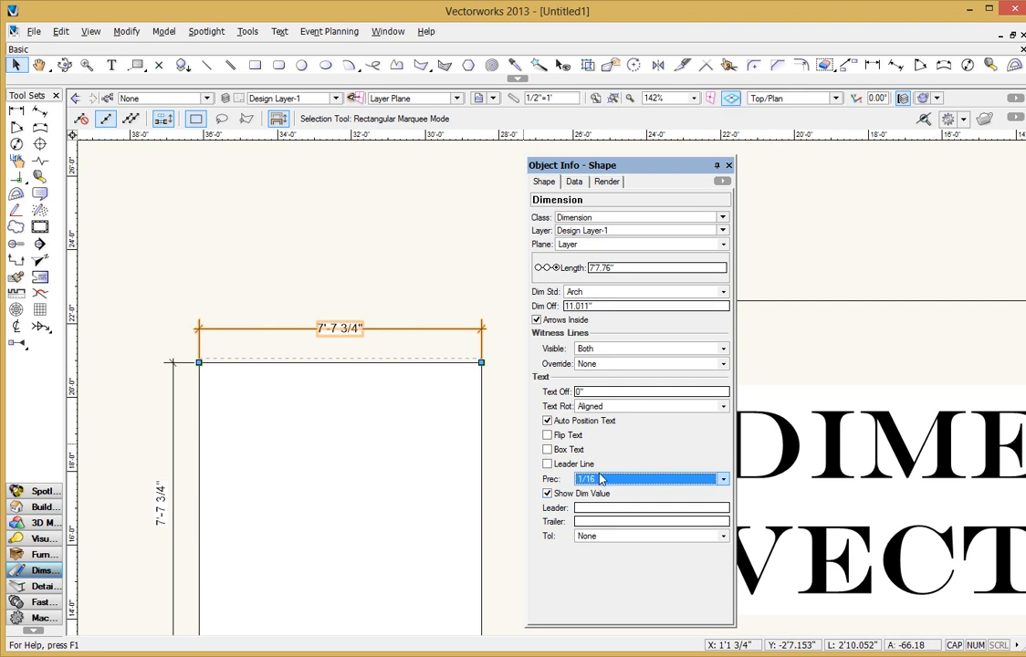
pyautogui.click(722, 478)
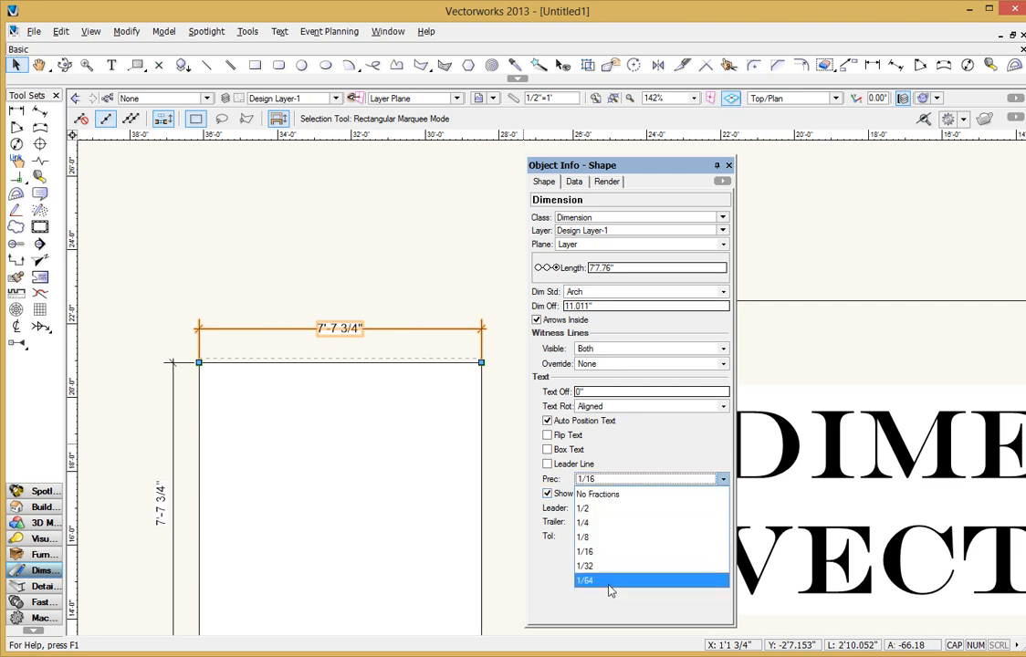
pyautogui.moveTo(598, 523)
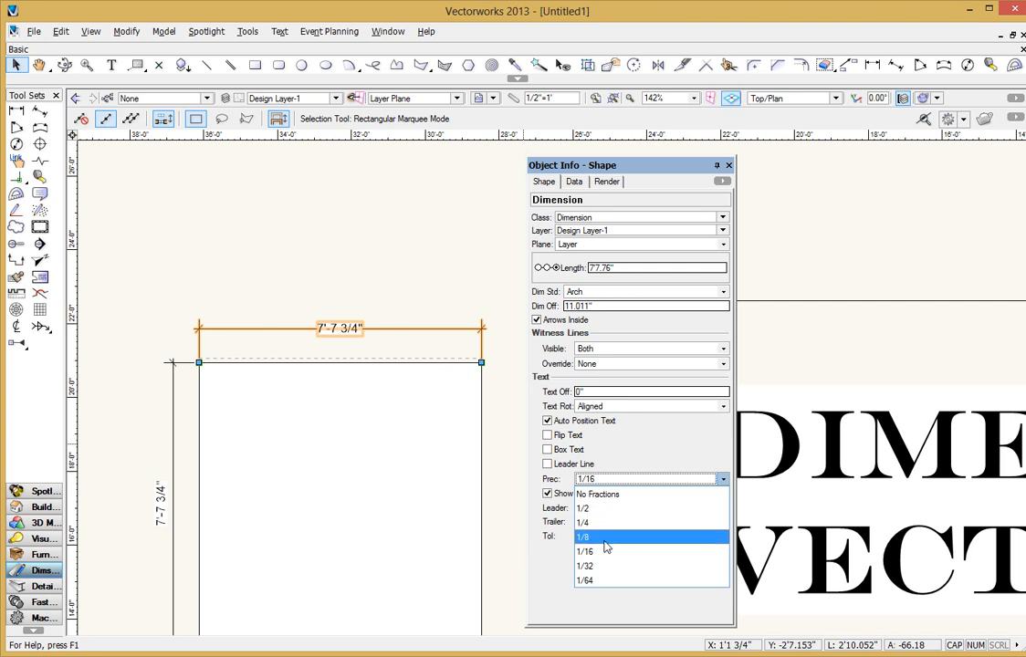
pyautogui.click(583, 536)
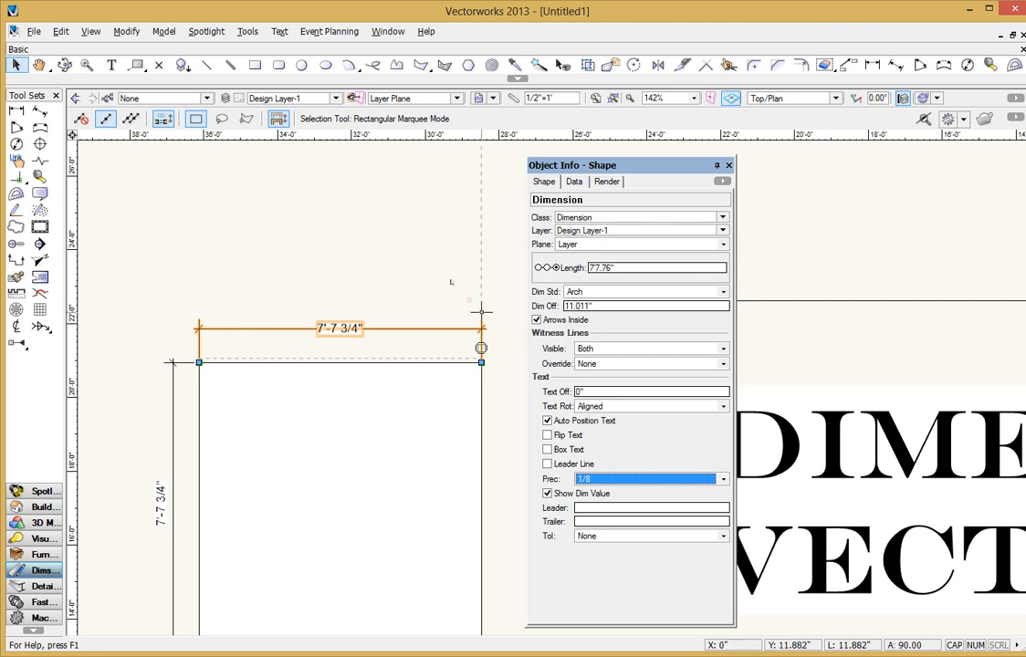
# - Drag the top dimension's right endpoint outward past the square's edge
pyautogui.click(444, 295)
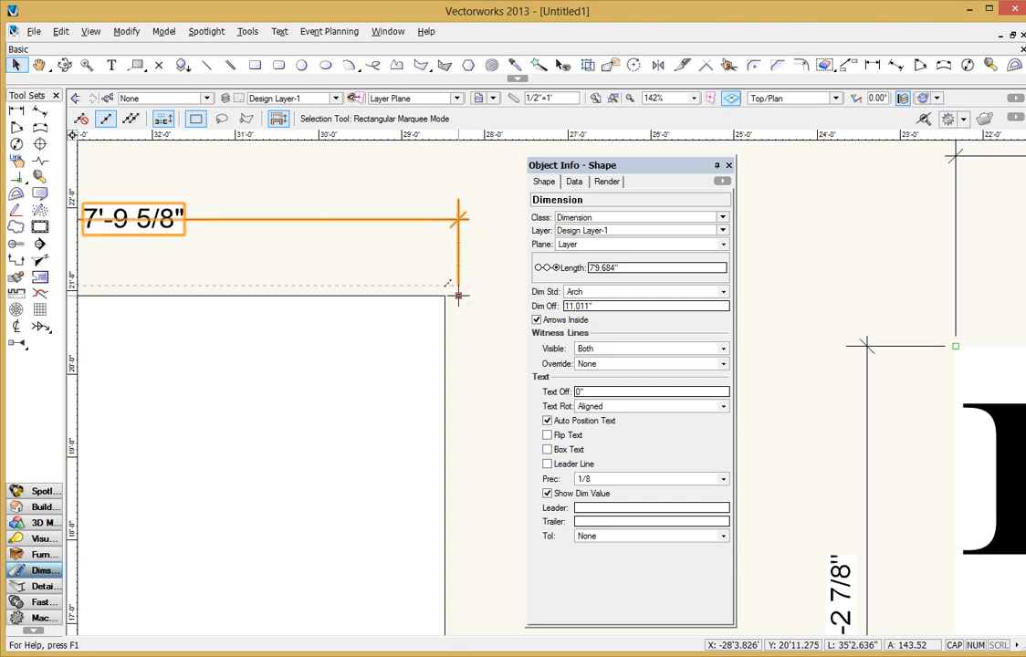
pyautogui.moveTo(454, 297)
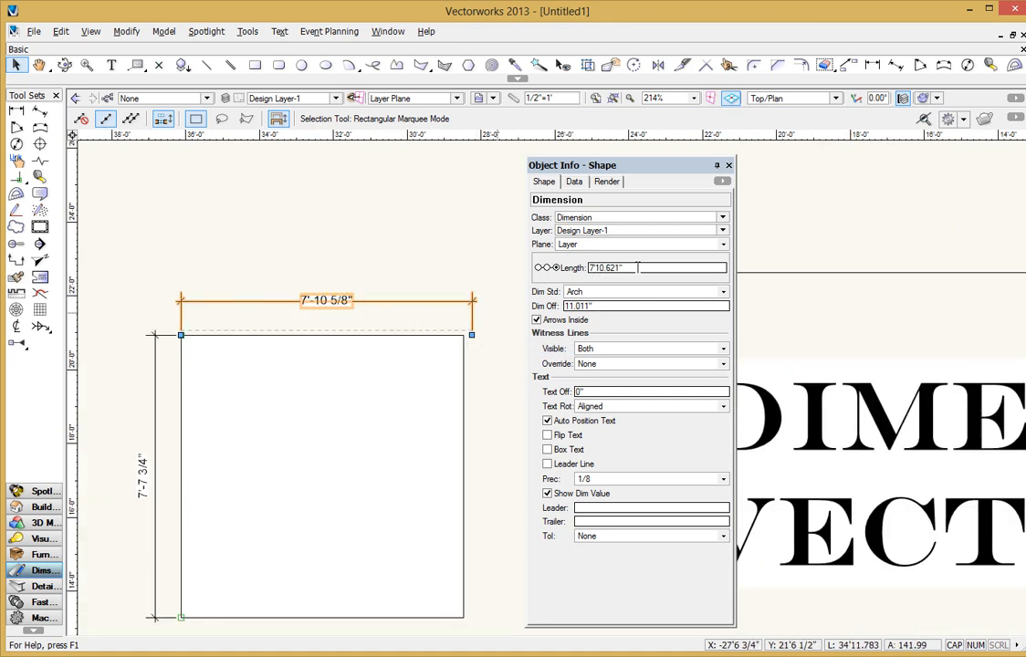
# - Set the top dimension's length to 7'7 3/4" with the left end fixed
pyautogui.write('710')
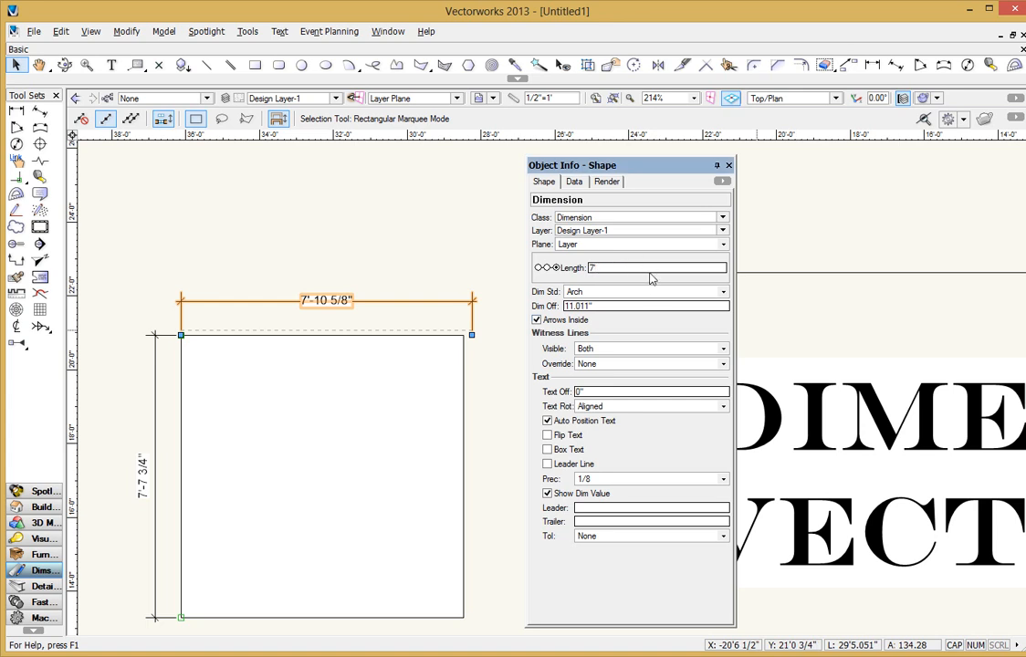
pyautogui.write('77 3/4"')
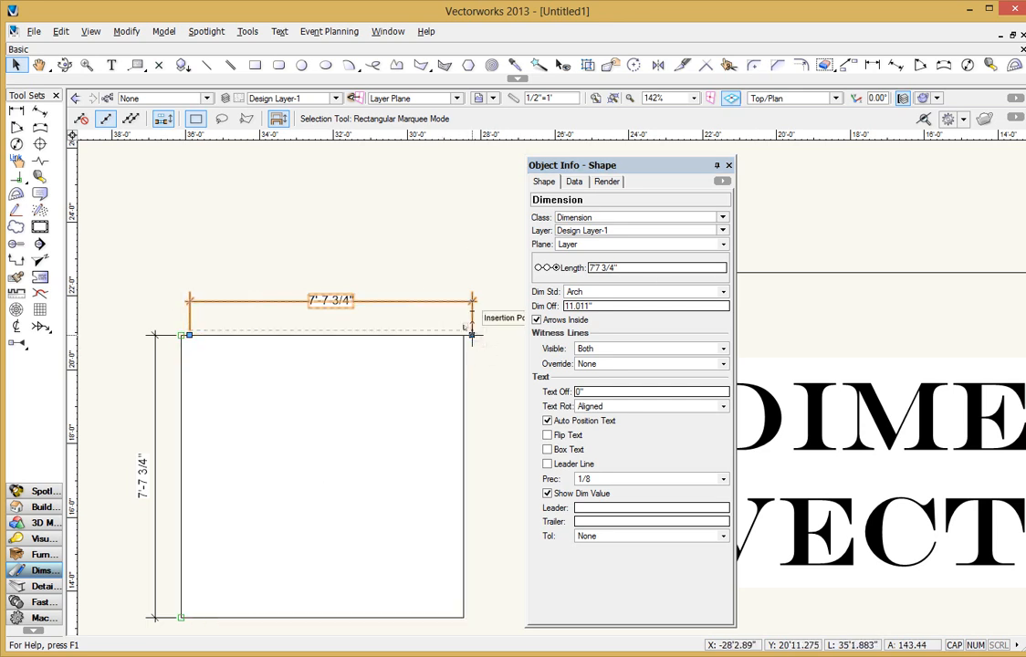
pyautogui.moveTo(555, 269)
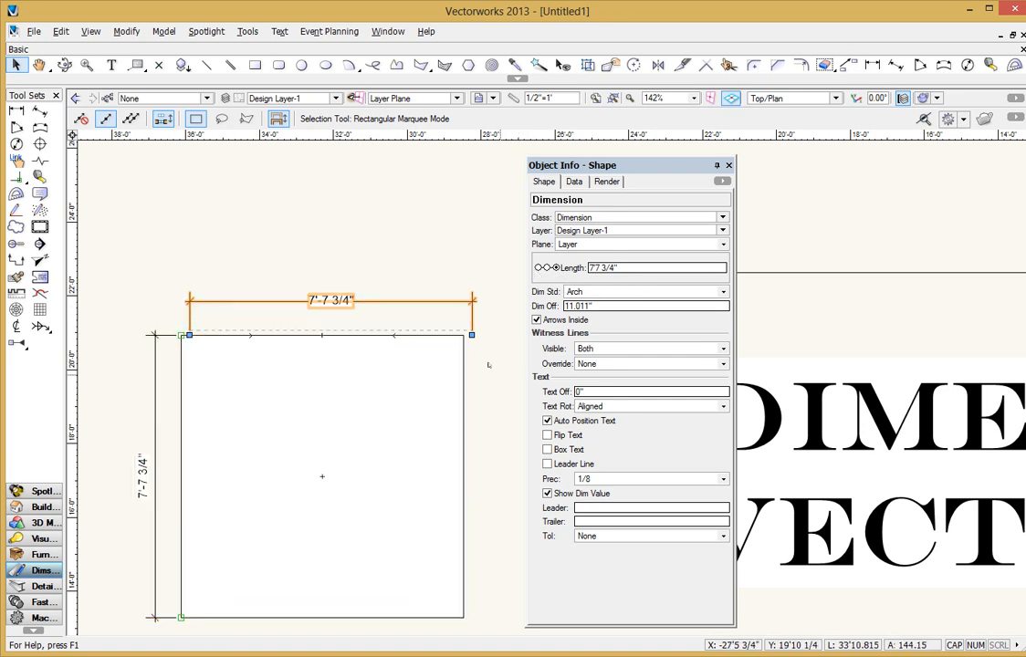
pyautogui.moveTo(429, 265)
pyautogui.write("7'10.621")
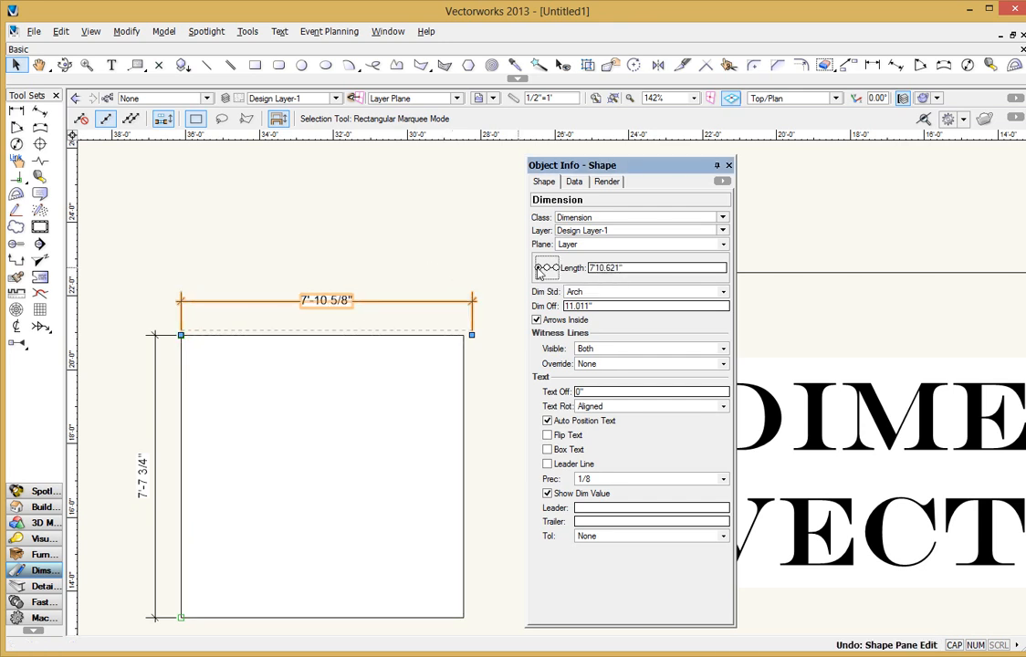
pyautogui.moveTo(254, 247)
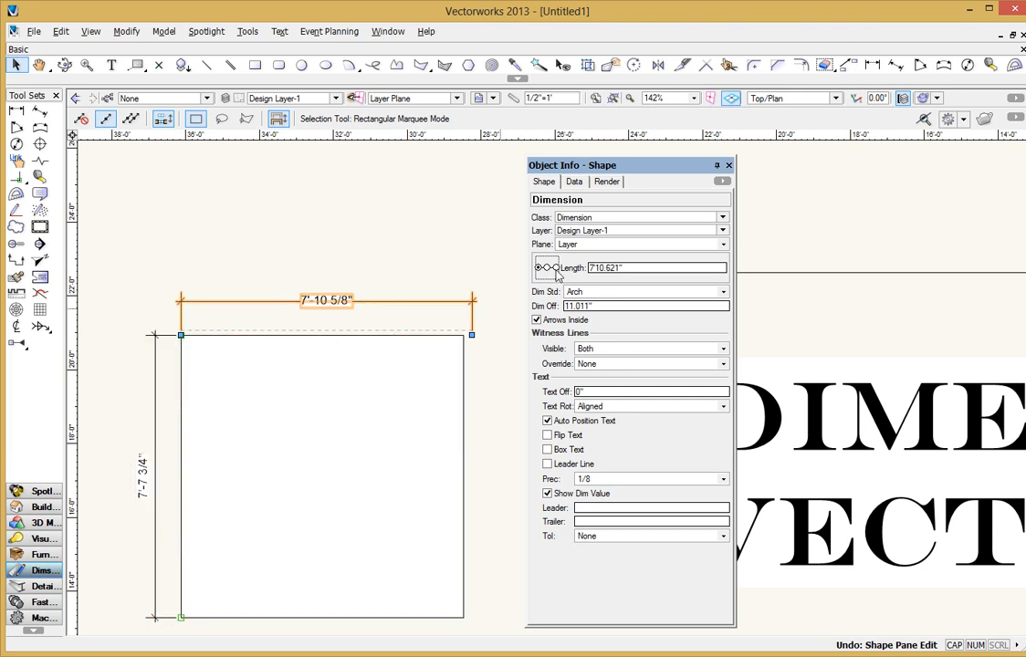
pyautogui.click(641, 268)
pyautogui.write("7'7 3/4")
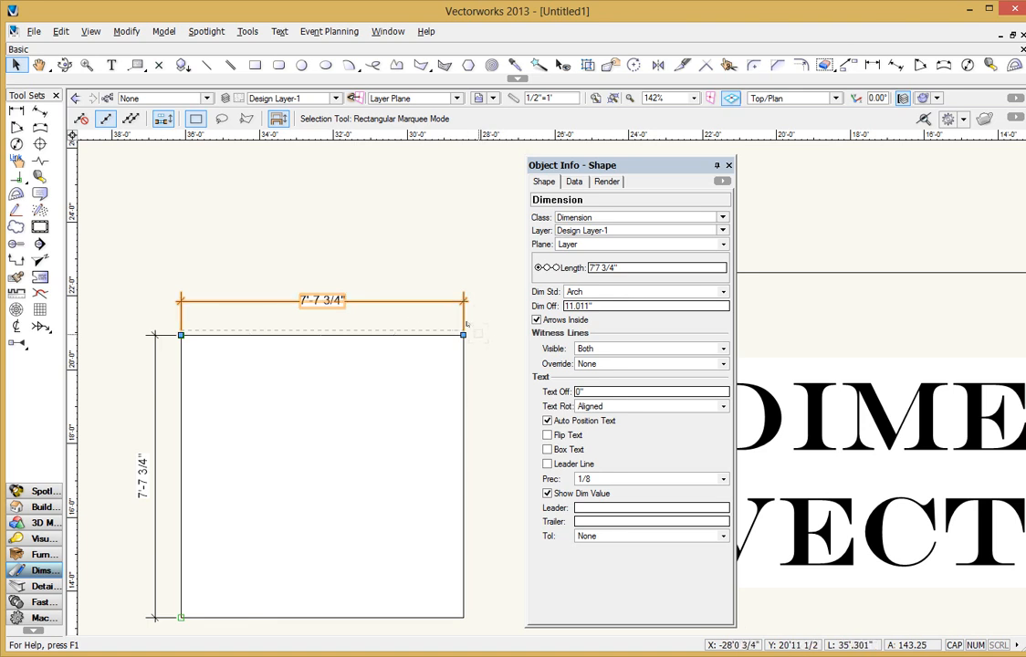
pyautogui.moveTo(477, 326)
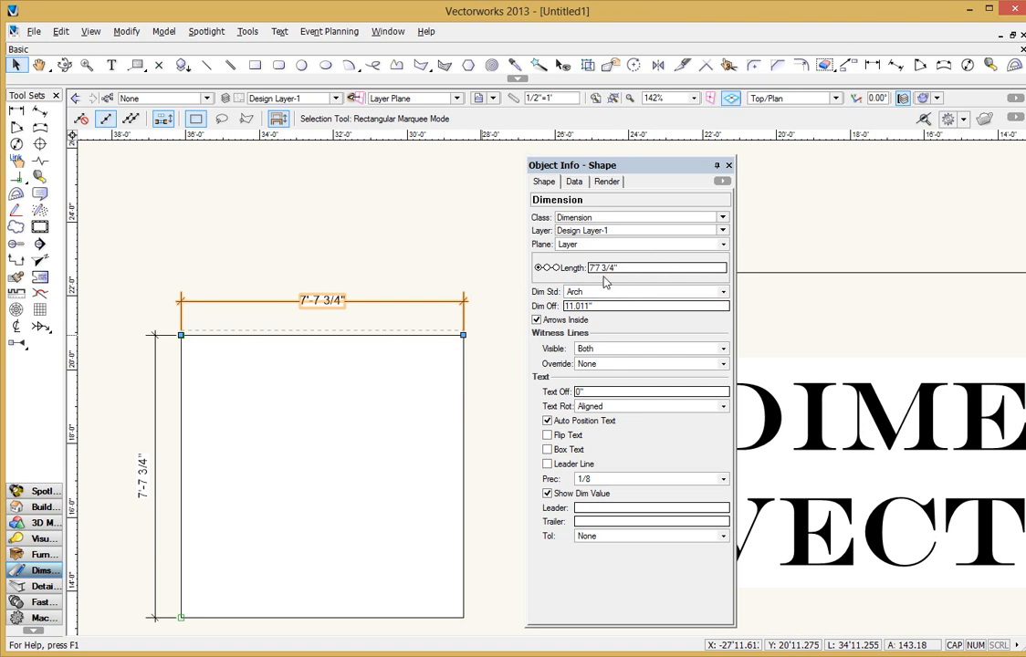
# - Select the left dimension and enter 7'7 3/4" as its Object Info length
pyautogui.click(103, 346)
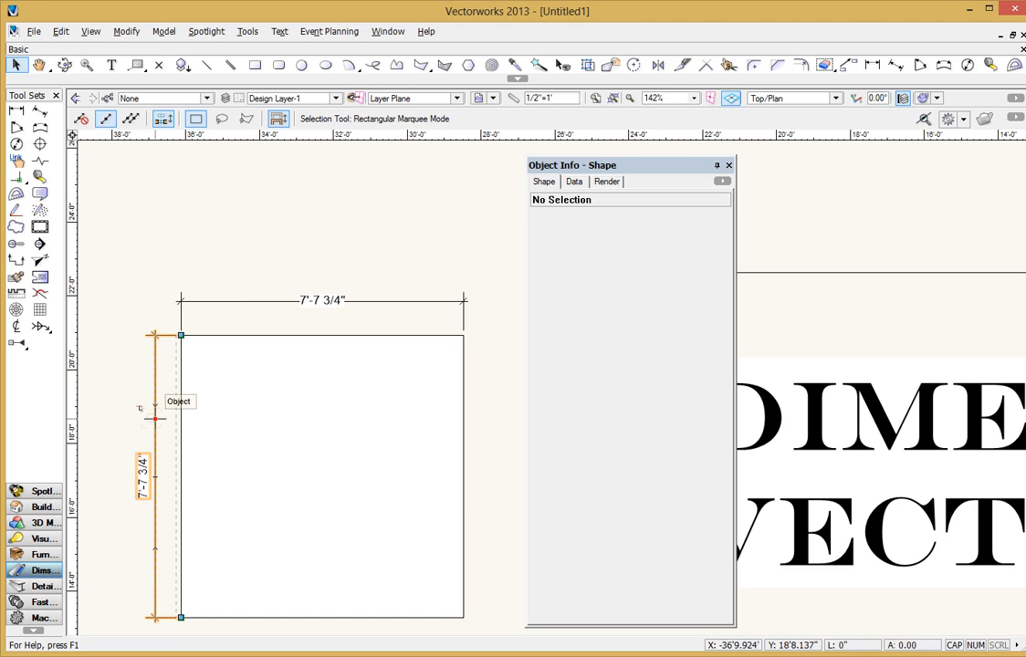
pyautogui.click(157, 418)
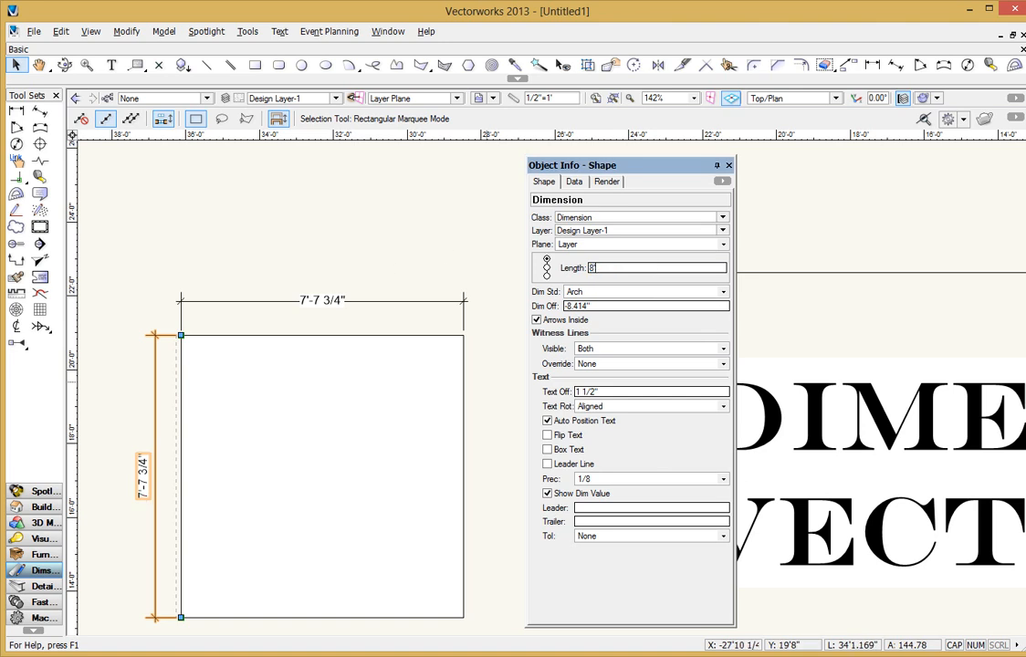
pyautogui.write('8\'0"')
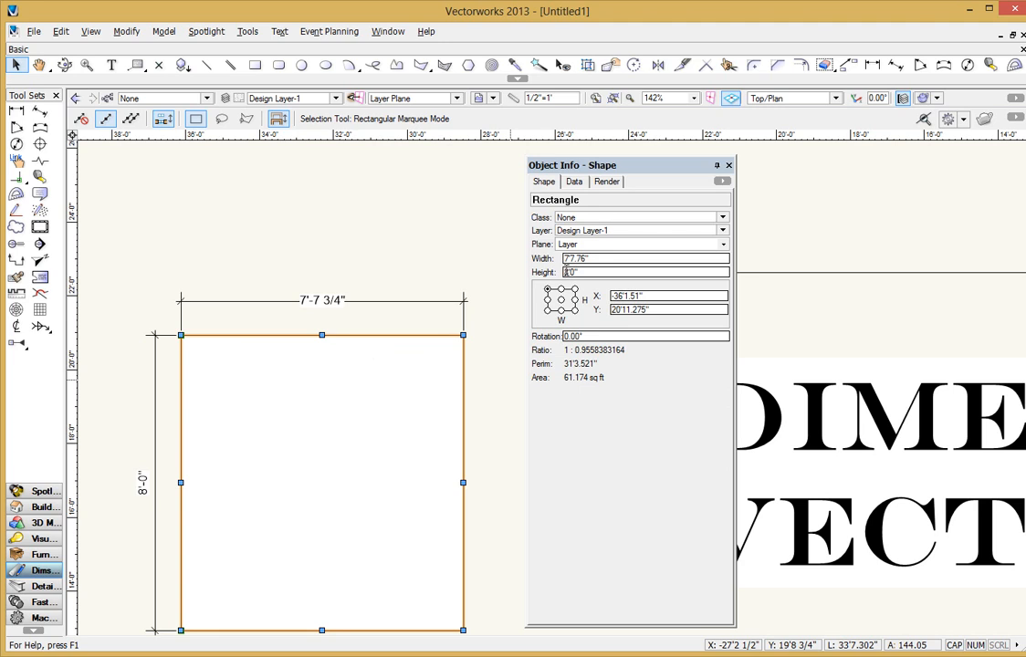
pyautogui.moveTo(147, 481)
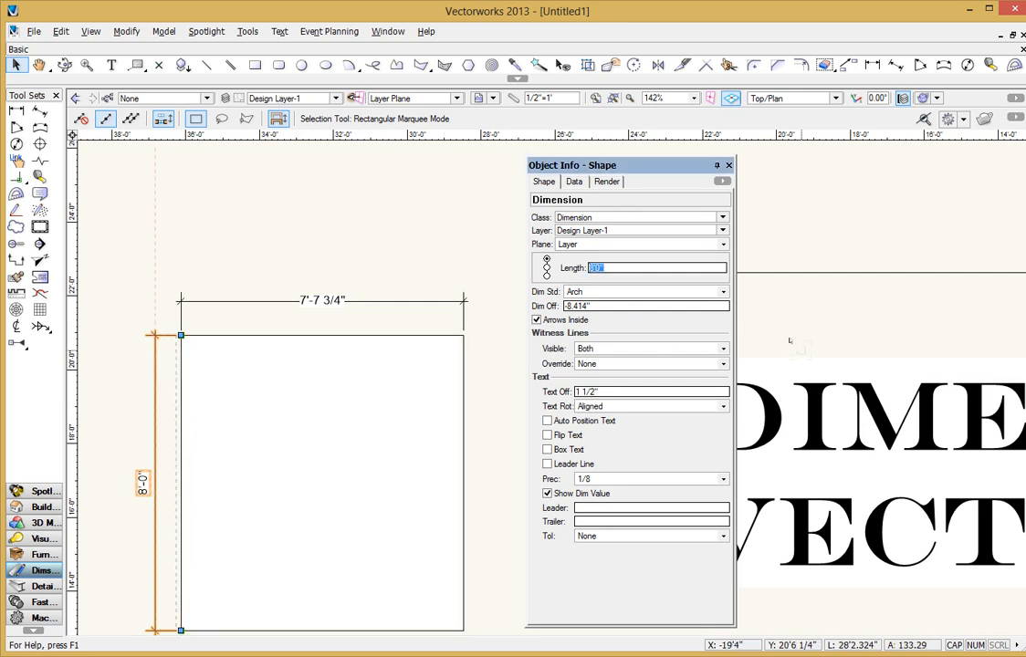
pyautogui.write('77')
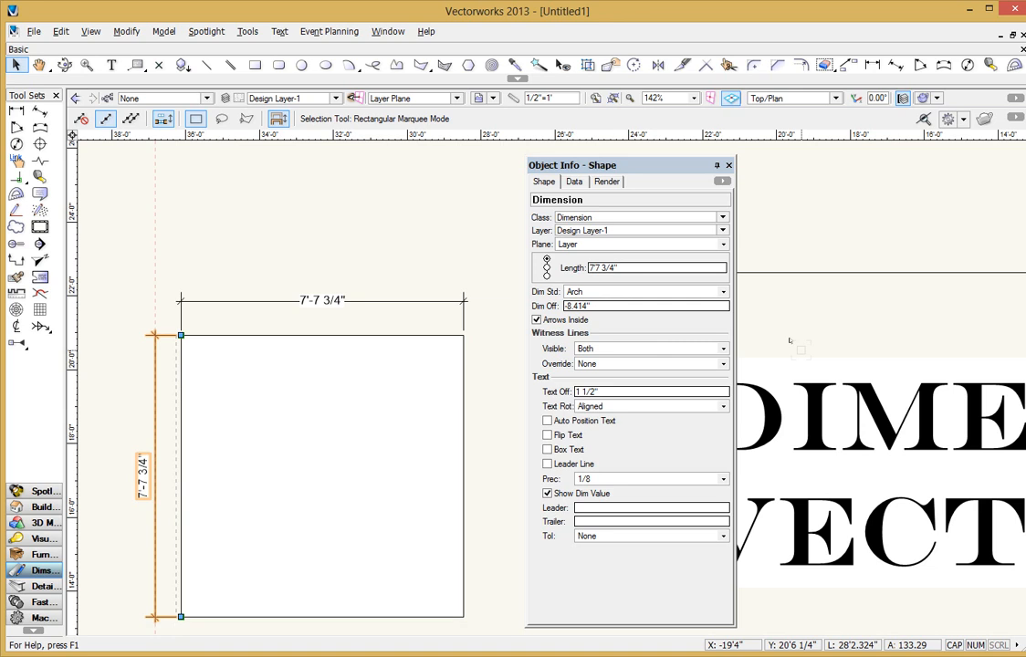
pyautogui.moveTo(260, 307)
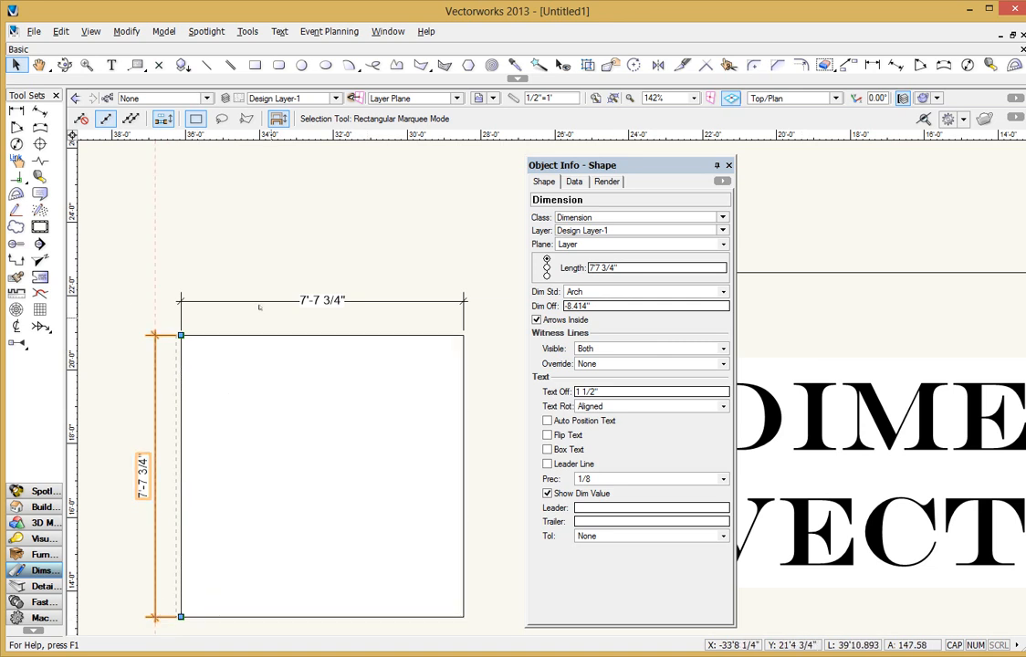
pyautogui.moveTo(270, 317)
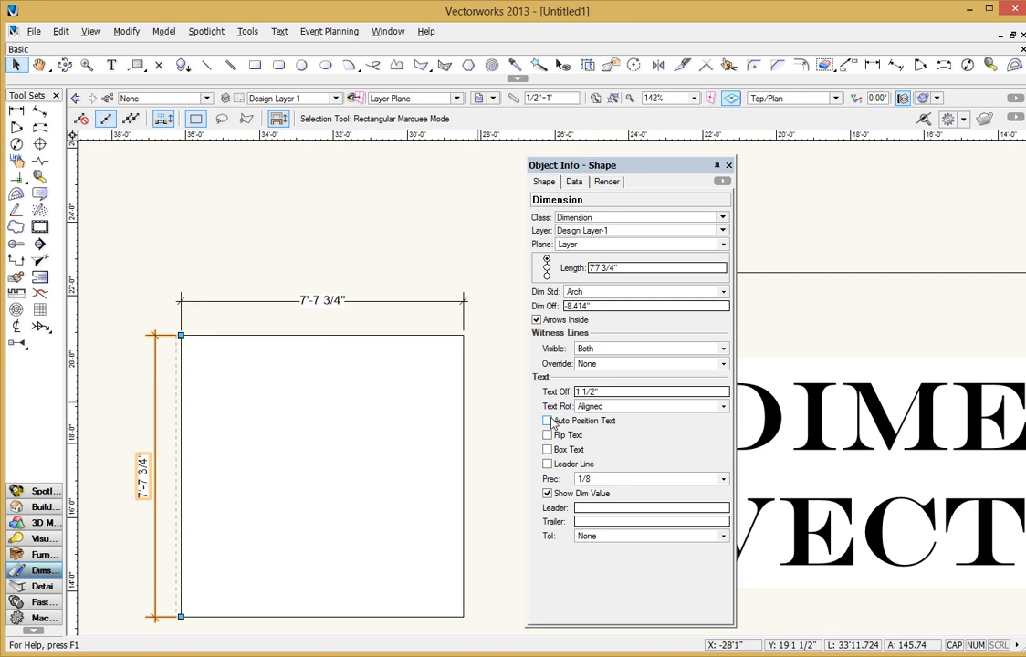
pyautogui.click(426, 252)
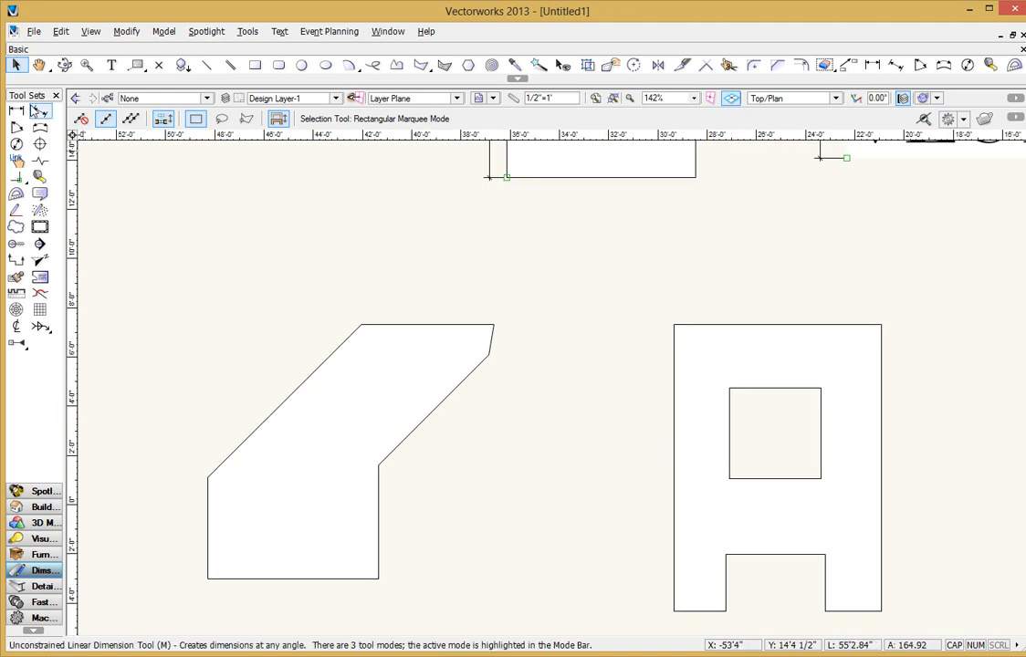
pyautogui.moveTo(39, 114)
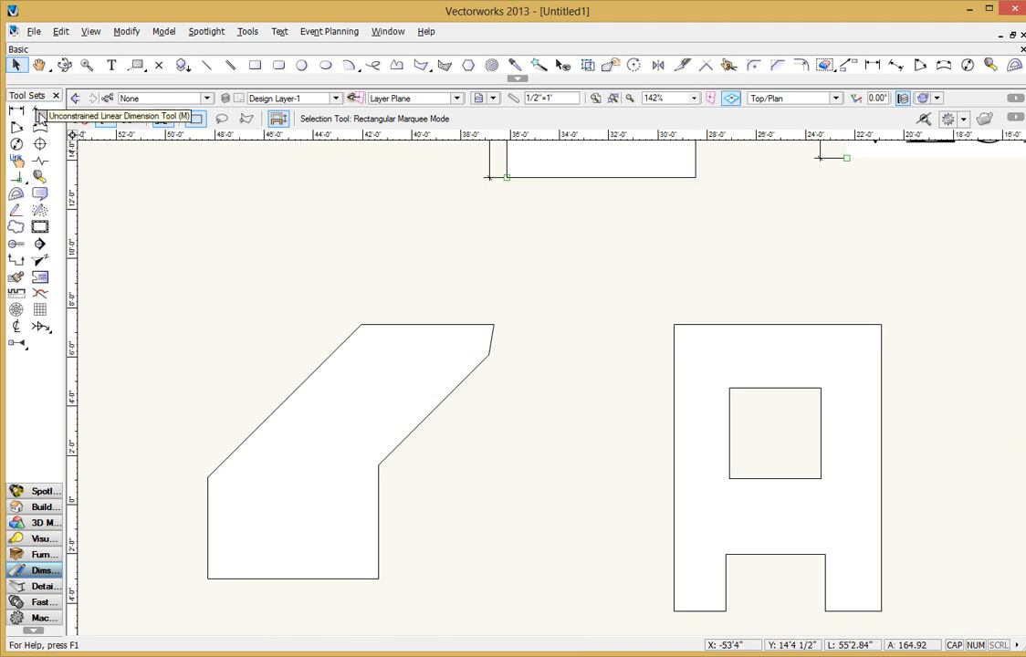
pyautogui.moveTo(41, 117)
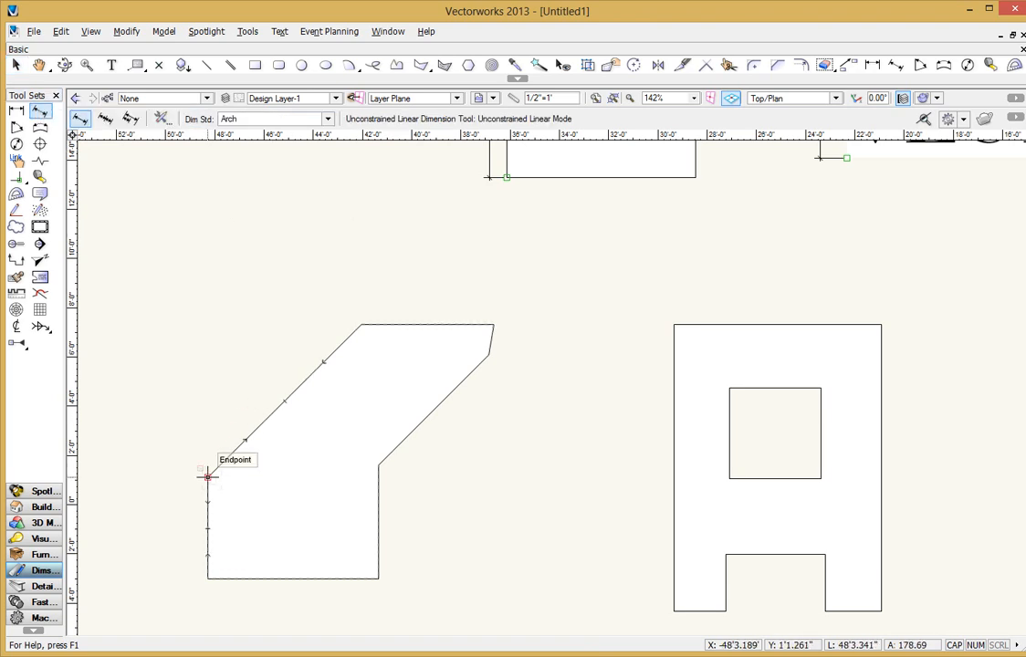
# - Start a dimension at the slanted block's lower diagonal-edge corner
pyautogui.click(207, 478)
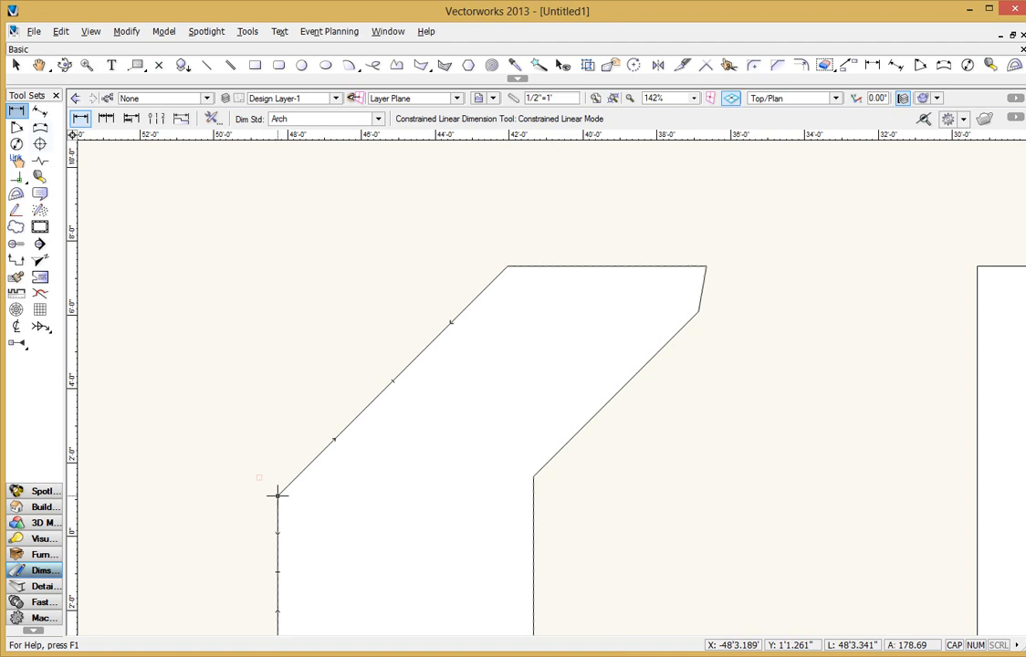
# - Add 6'-2 3/4" and 4'-5 1/2" vertical dimensions to the slanted edges
pyautogui.click(279, 495)
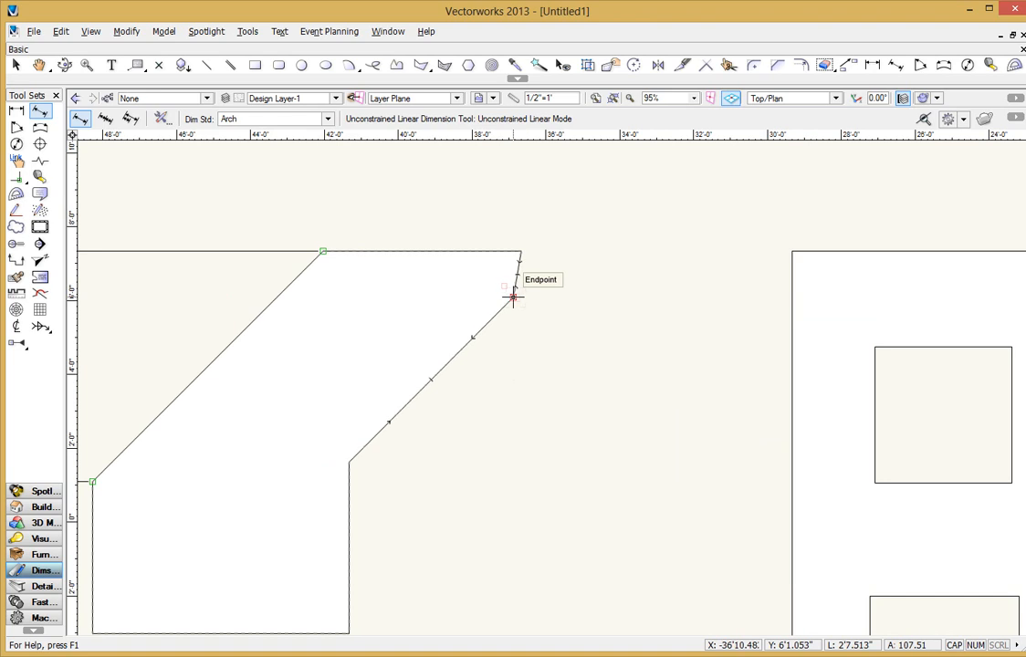
pyautogui.click(515, 297)
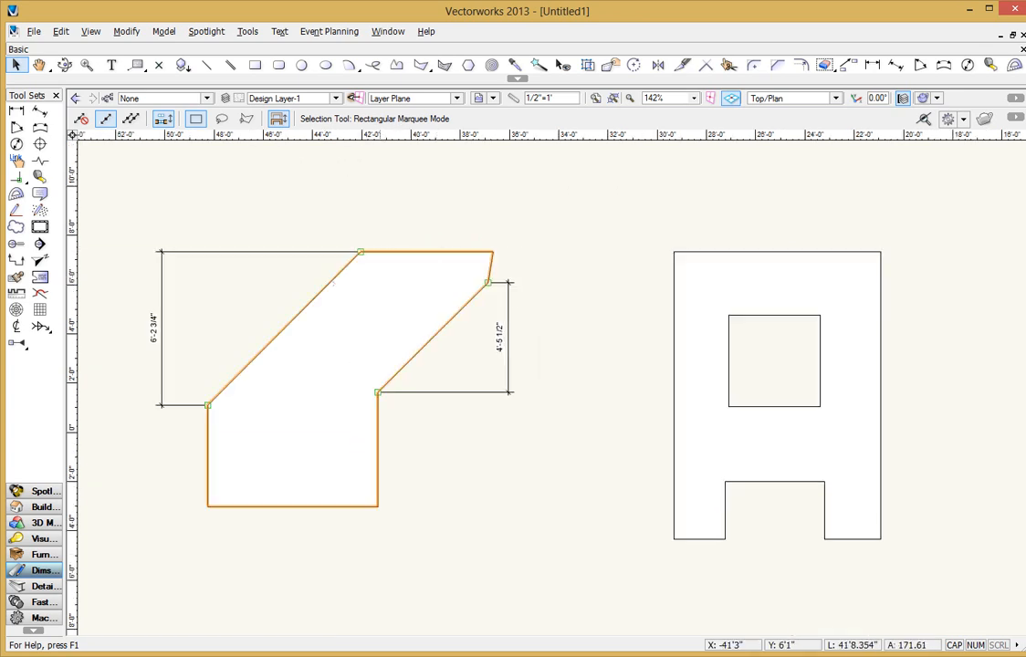
pyautogui.click(37, 112)
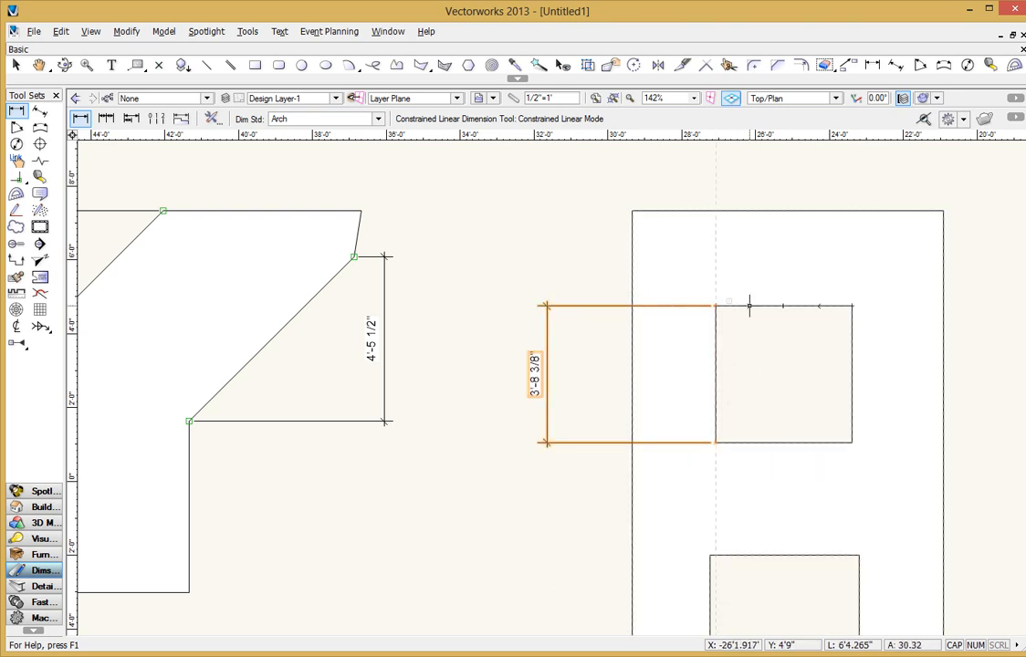
pyautogui.moveTo(712, 306)
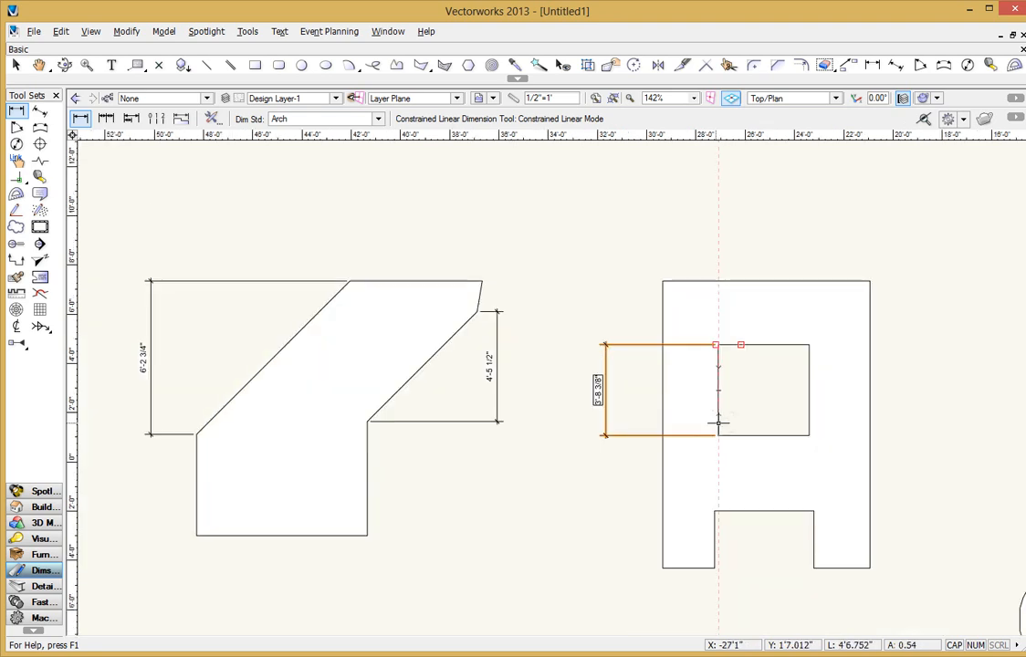
pyautogui.moveTo(785, 315)
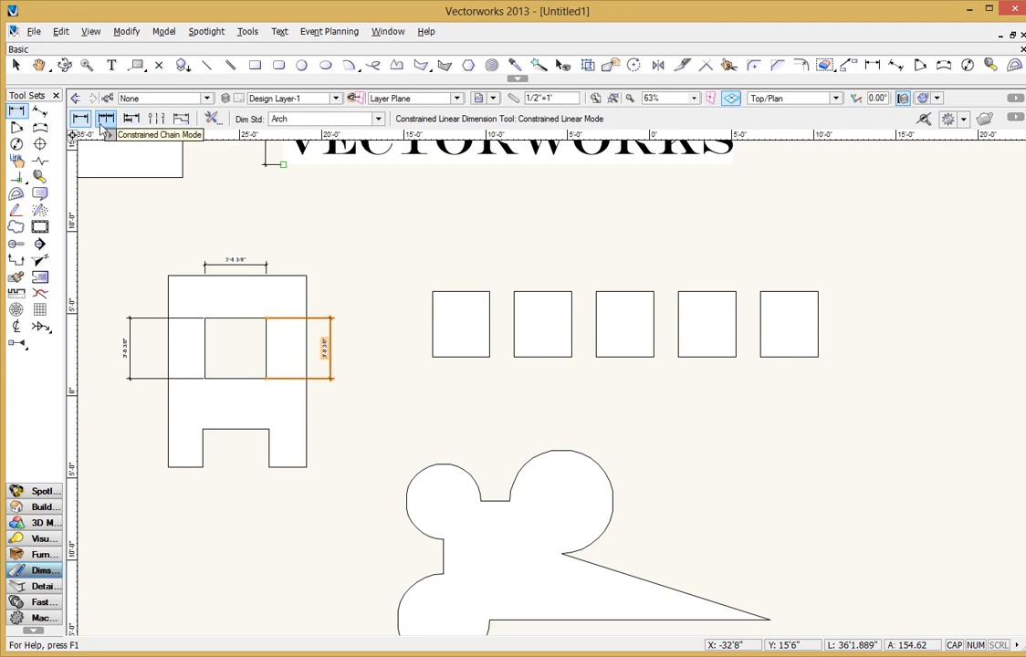
# - Switch the dimension tool to Constrained Chain Mode to chain-dimension the A shape's bottom
pyautogui.click(103, 117)
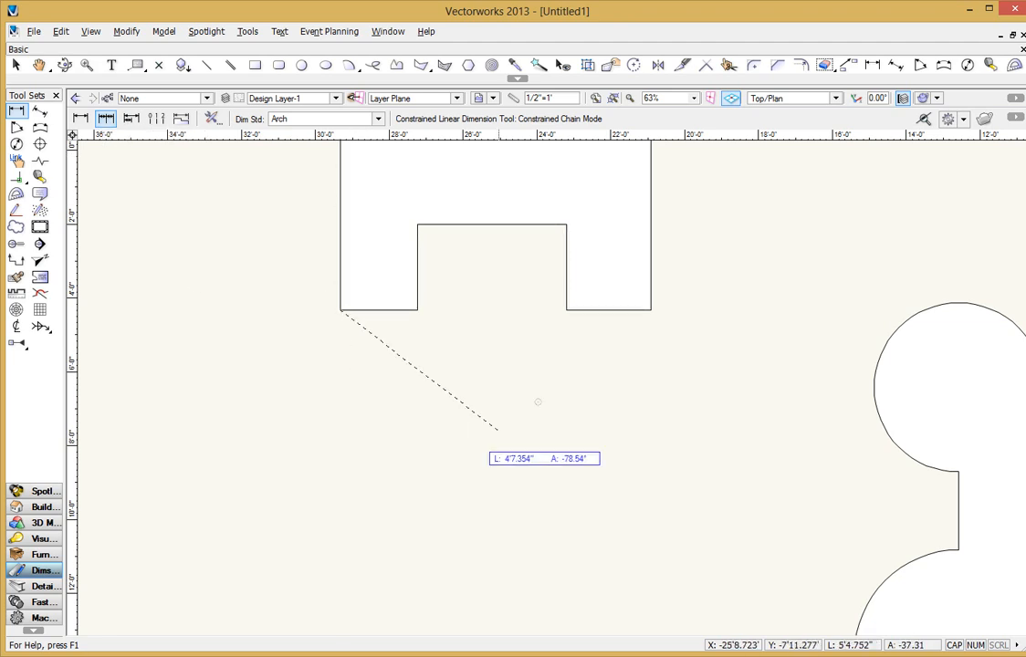
pyautogui.moveTo(405, 328)
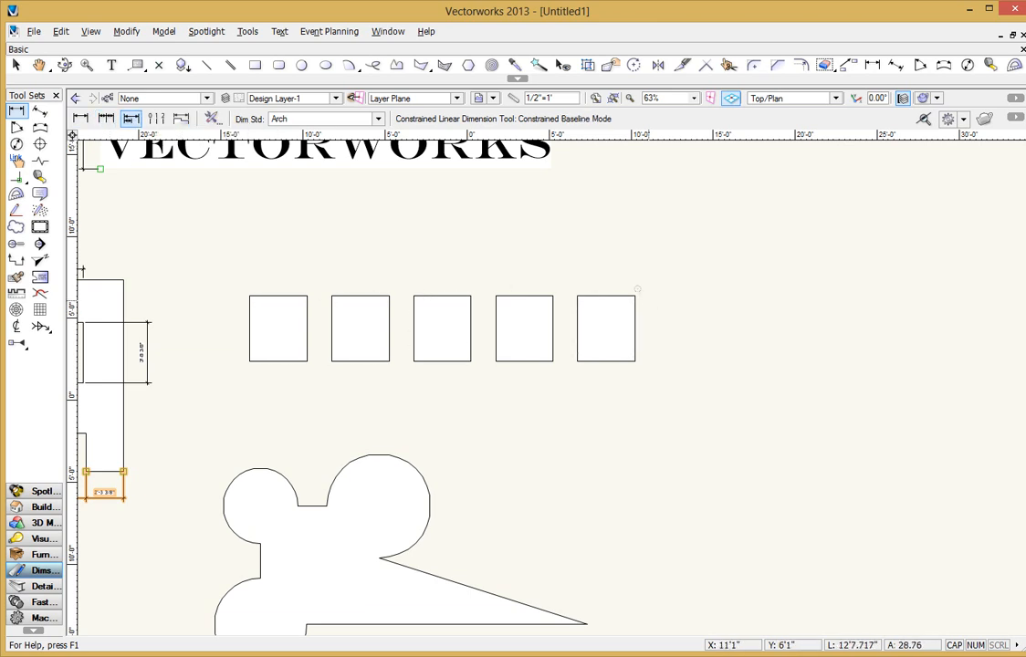
pyautogui.moveTo(254, 367)
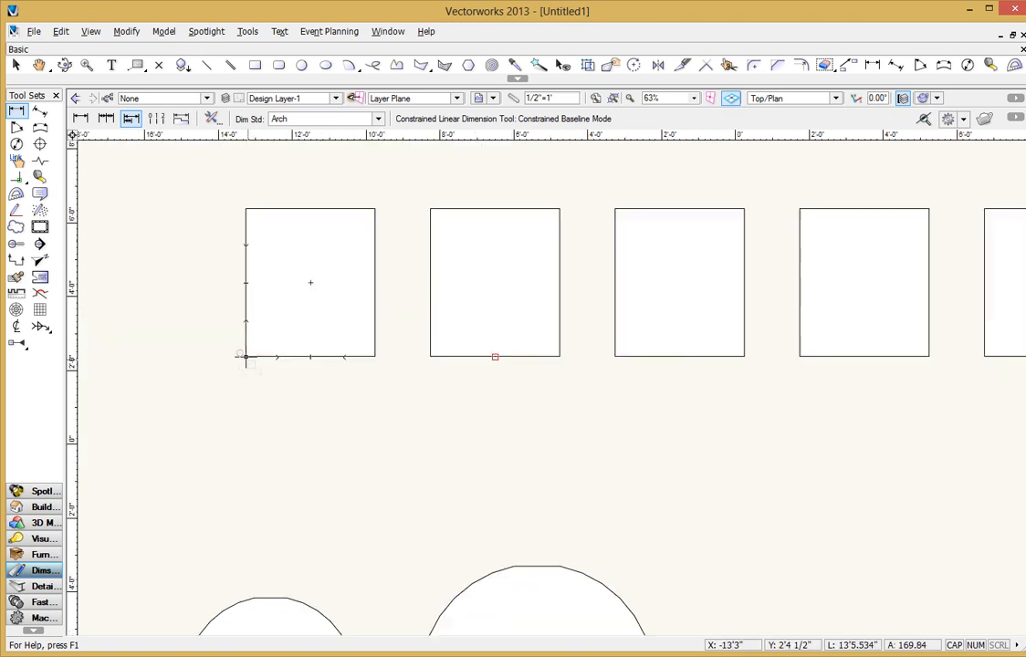
pyautogui.moveTo(245, 357)
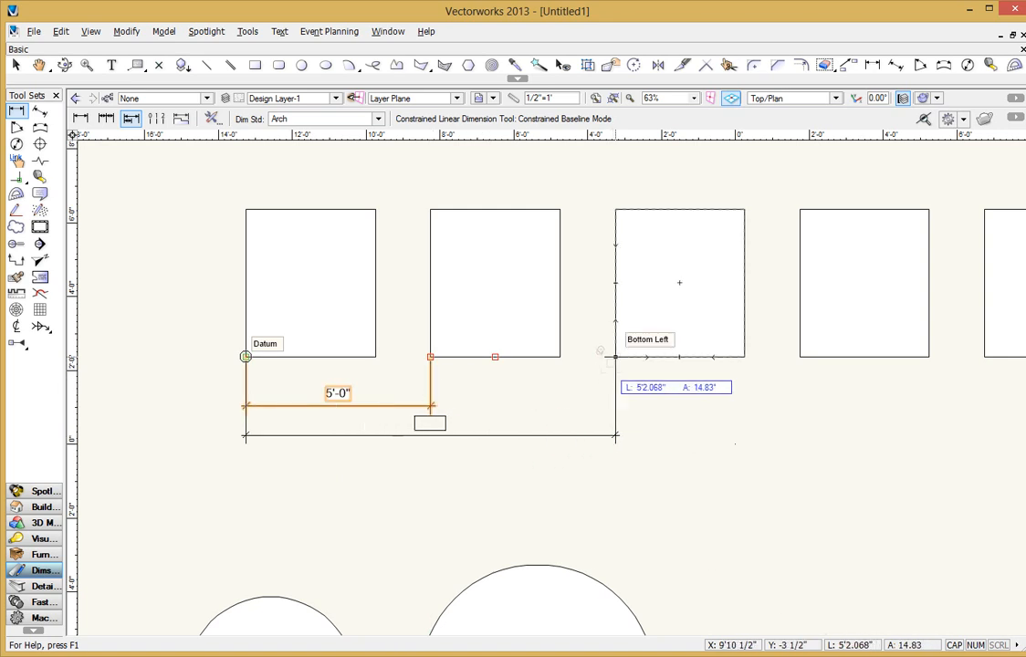
# - Place baseline dimensions from the first rectangle, adding the 10'-0" dimension line
pyautogui.click(615, 356)
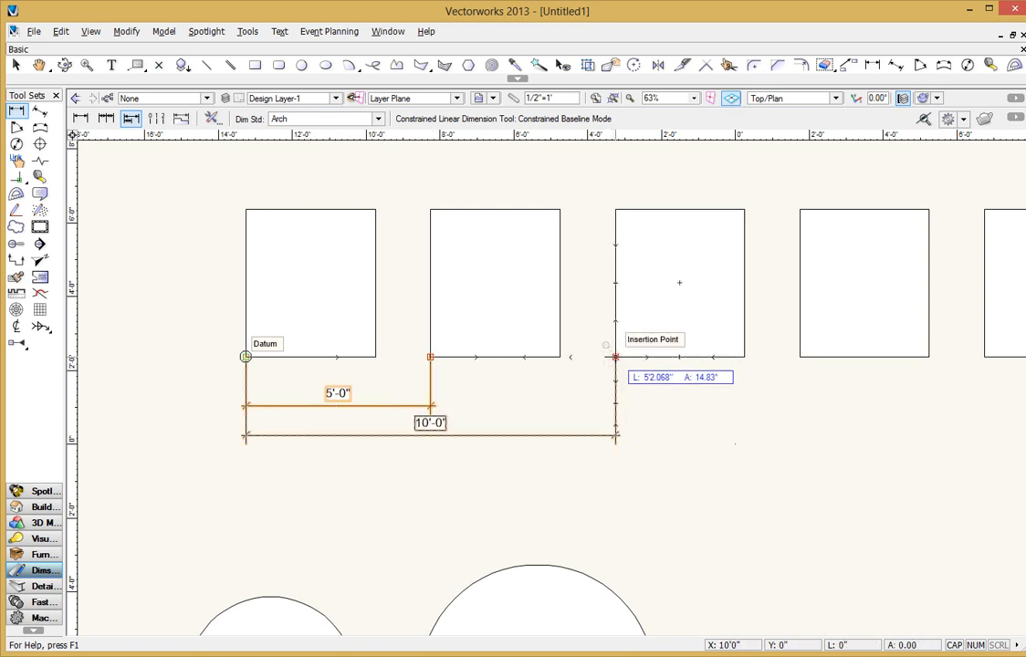
pyautogui.click(797, 358)
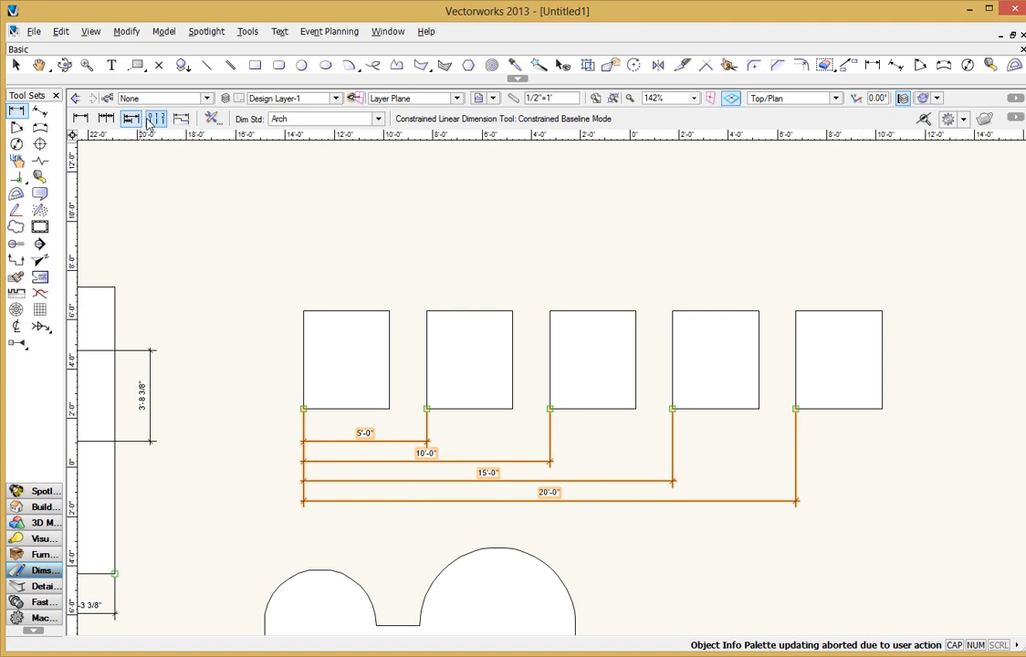
pyautogui.moveTo(154, 119)
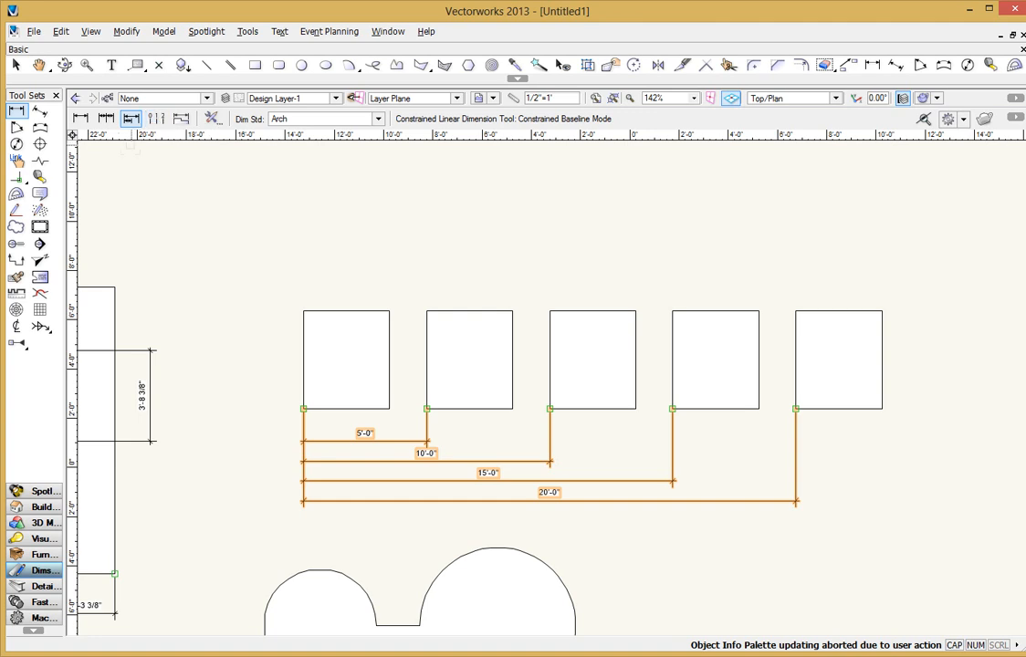
pyautogui.moveTo(42, 108)
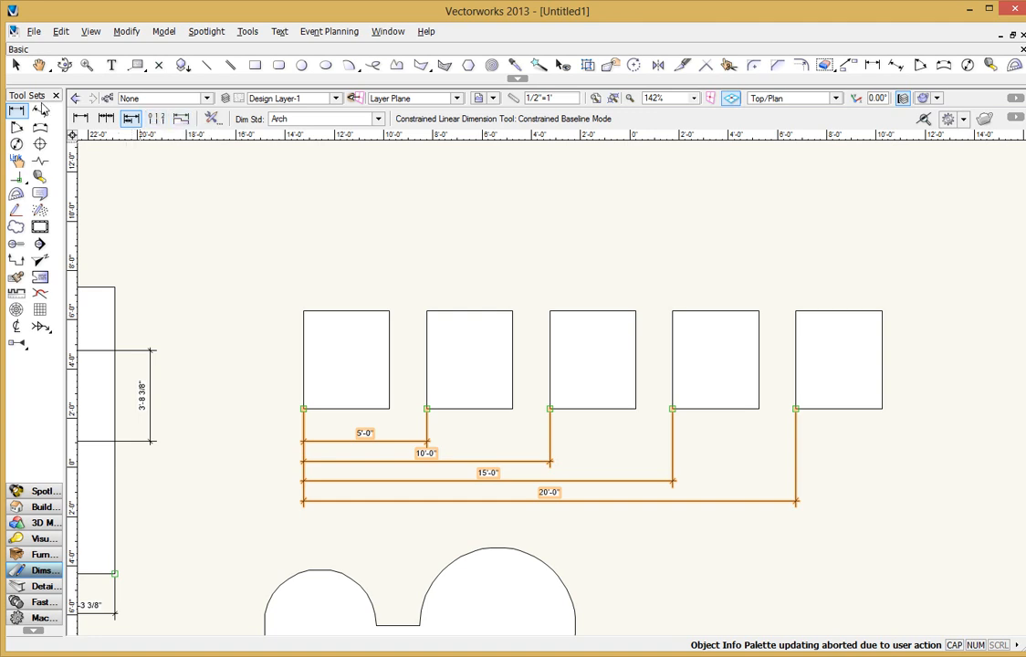
pyautogui.click(15, 65)
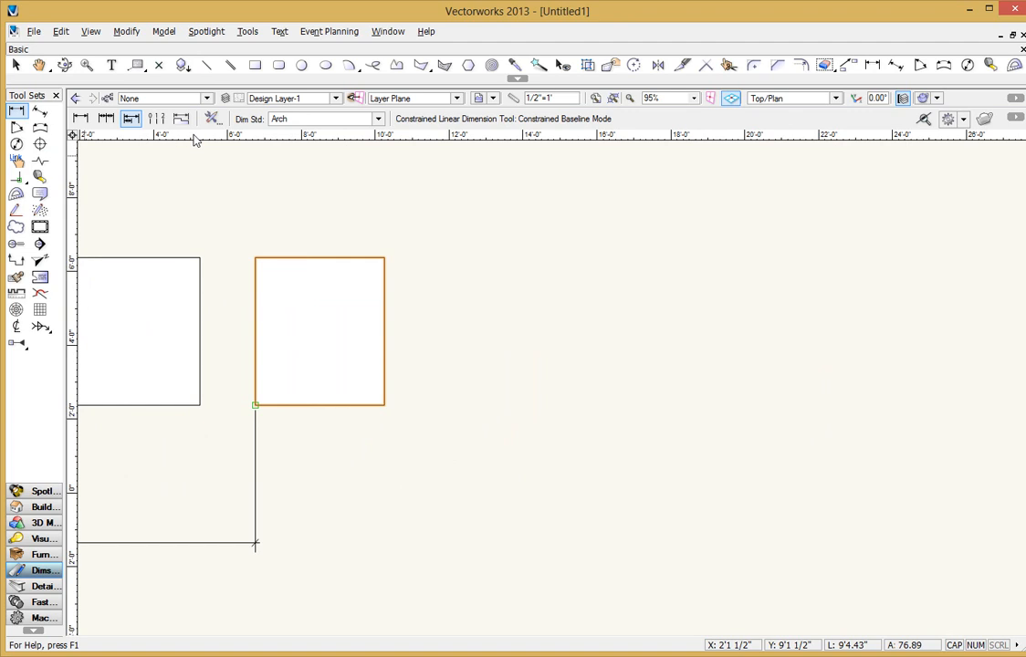
pyautogui.moveTo(182, 118)
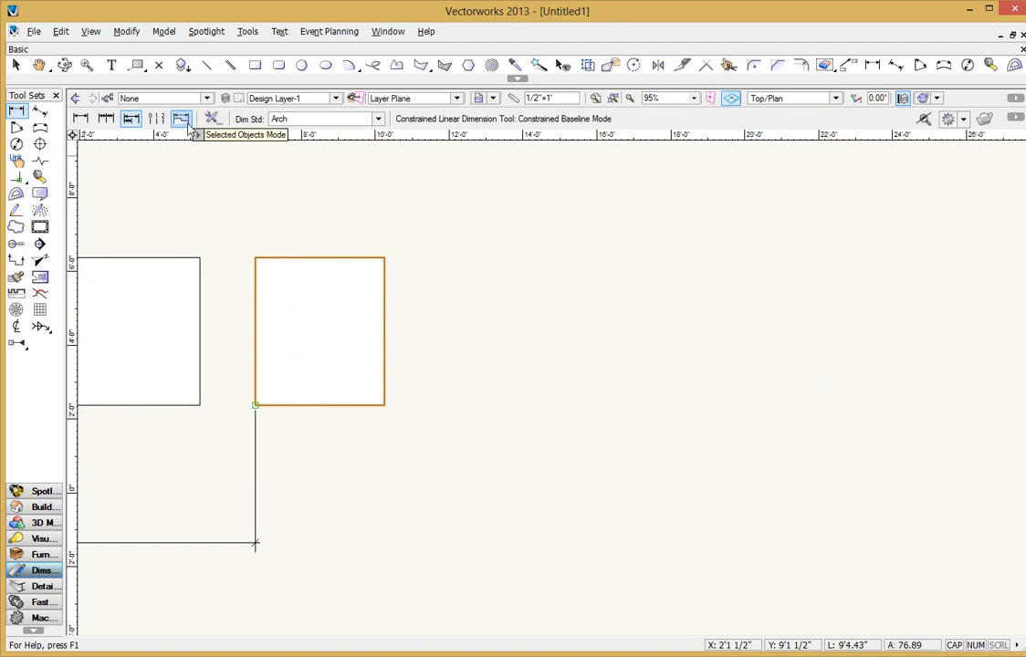
# - Switch the dimension tool to Selected Objects Mode for the last rectangle
pyautogui.click(179, 118)
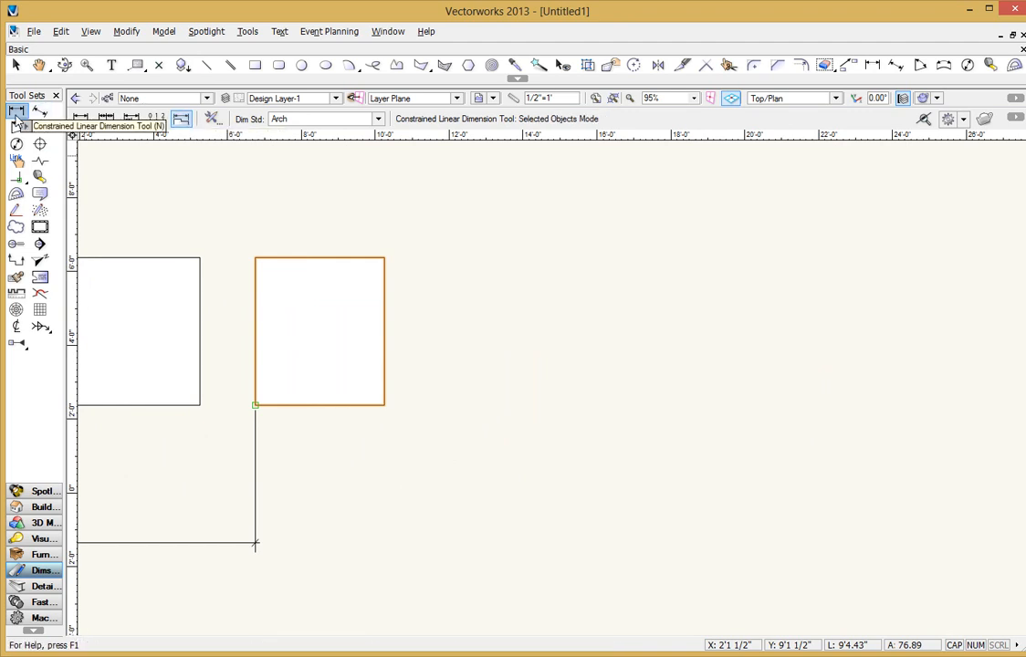
pyautogui.moveTo(681, 355)
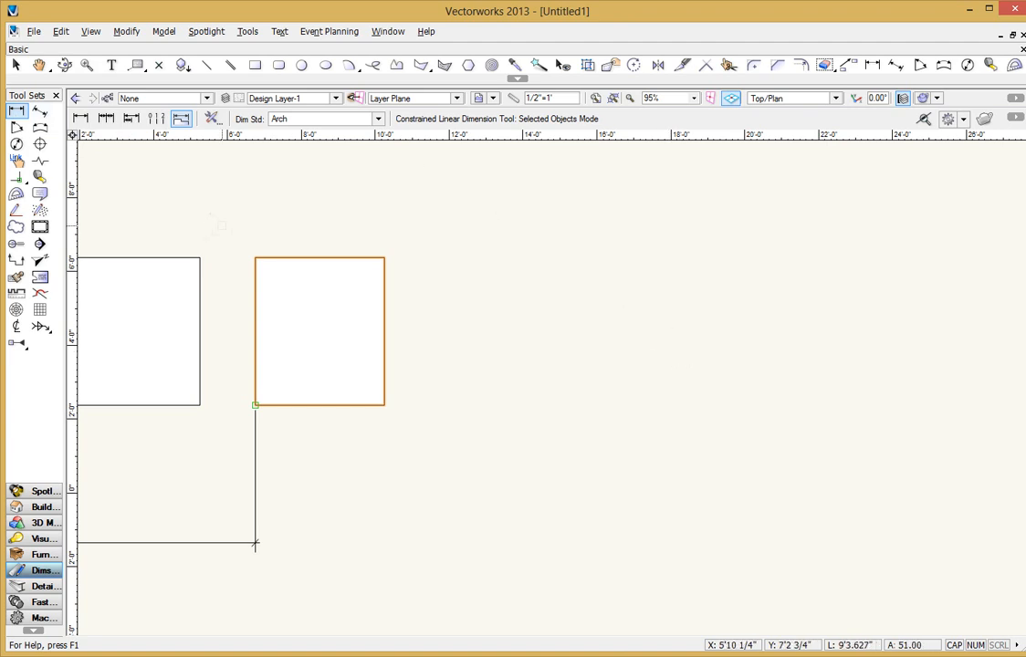
pyautogui.moveTo(280, 240)
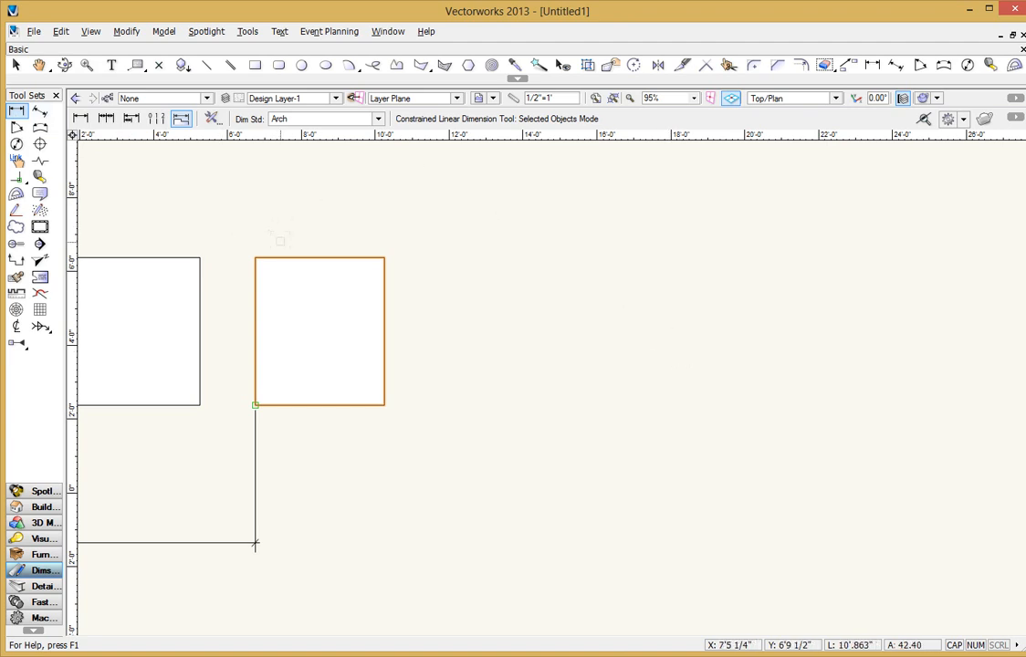
pyautogui.moveTo(319, 331)
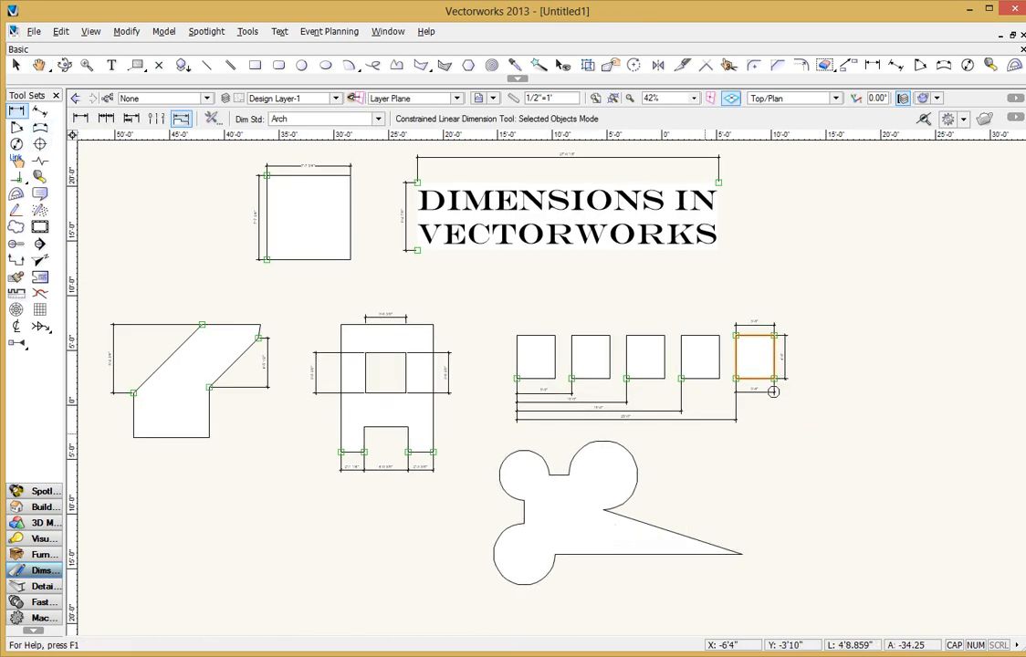
pyautogui.moveTo(773, 392)
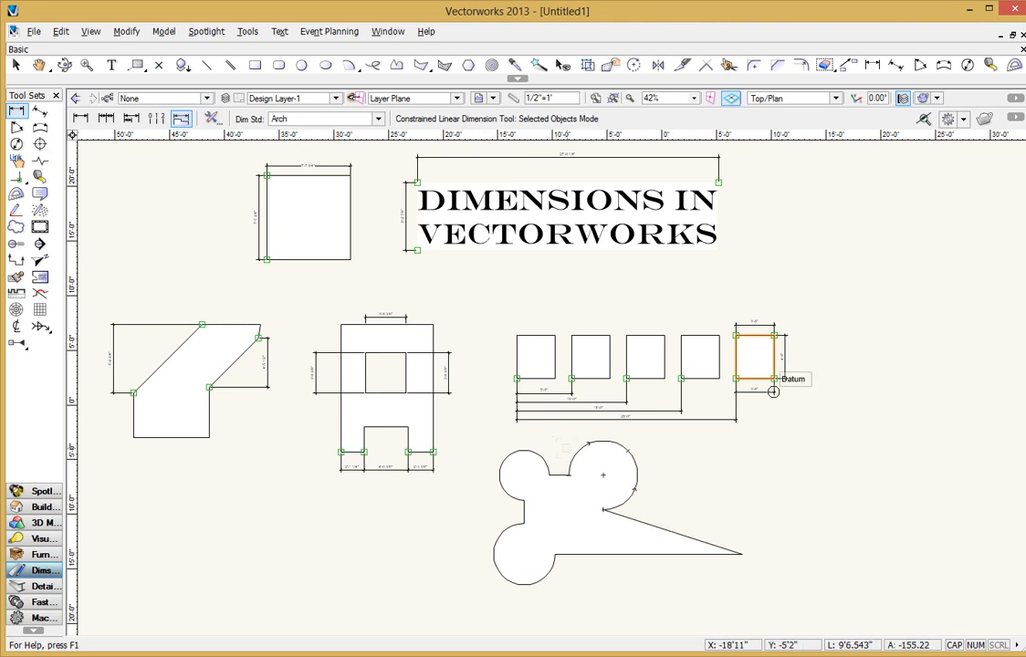